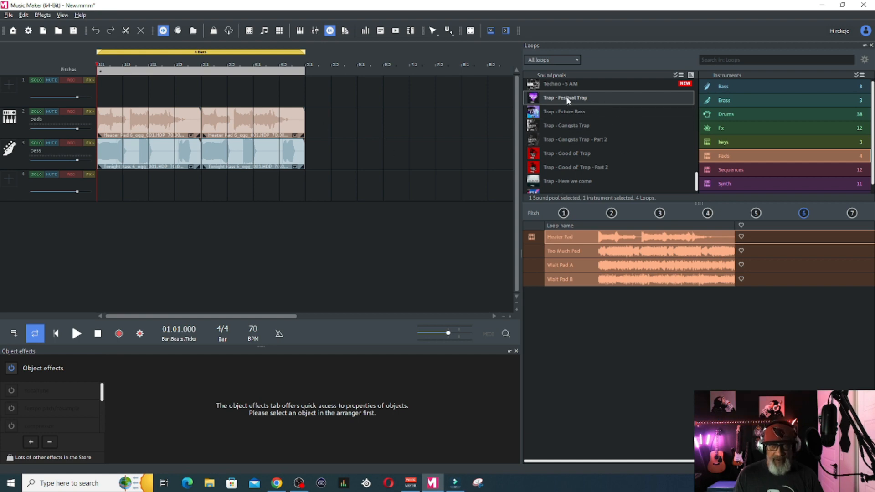
{"action": "mouse_move", "coordinate": [601, 103]}
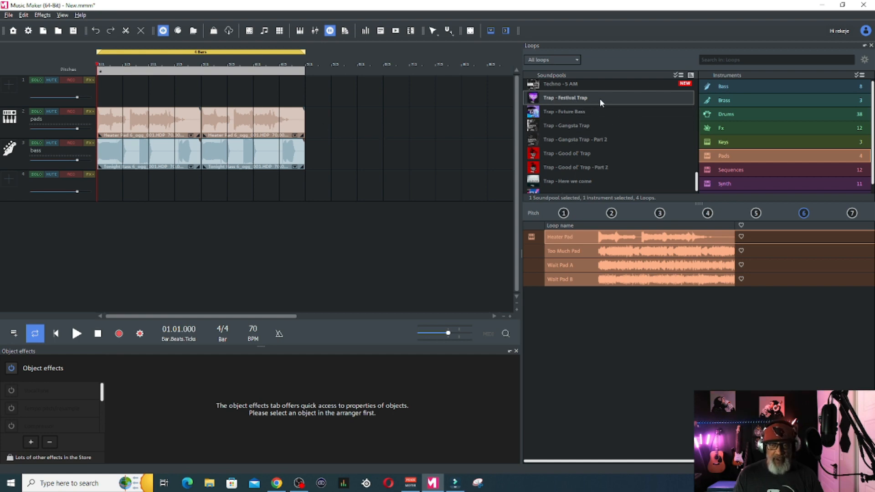
{"action": "mouse_move", "coordinate": [588, 99]}
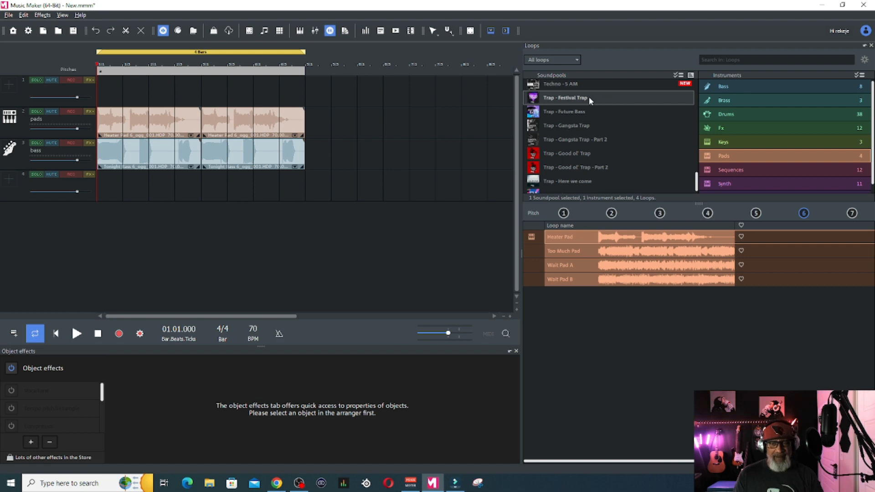
{"action": "mouse_move", "coordinate": [598, 102]}
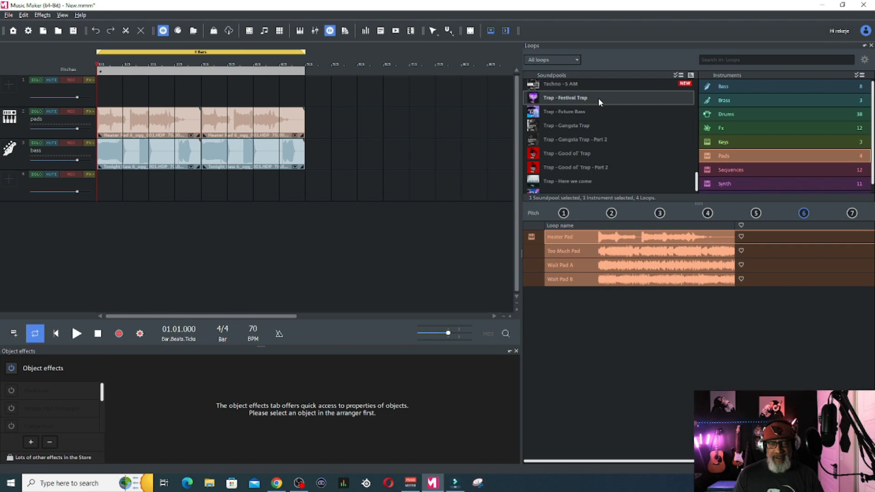
{"action": "mouse_move", "coordinate": [663, 123]}
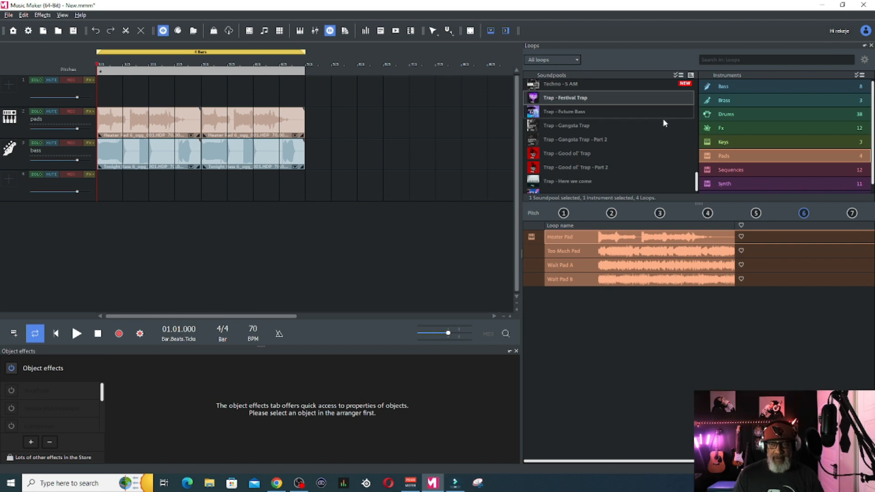
{"action": "mouse_move", "coordinate": [712, 244]}
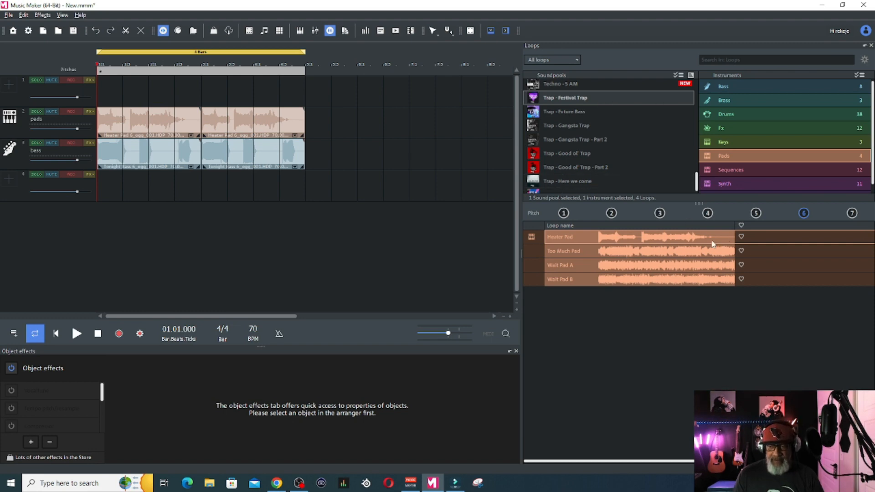
{"action": "mouse_move", "coordinate": [624, 240]}
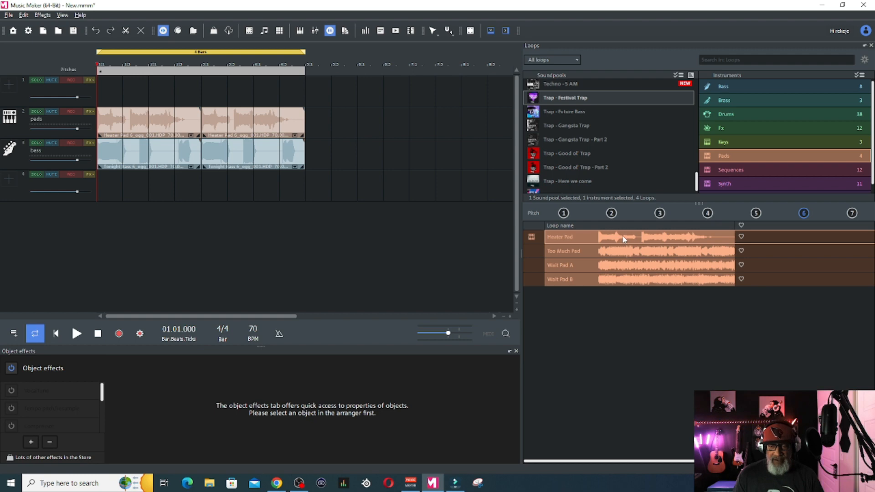
Step: Preview the Heater Pad loop, then switch the loop browser to the Bass category
{"action": "left_click", "coordinate": [77, 333]}
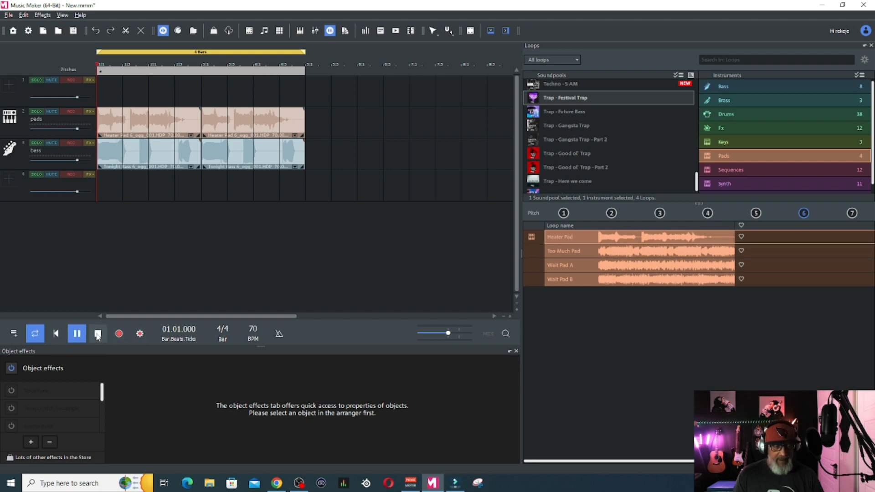
{"action": "left_click", "coordinate": [97, 333]}
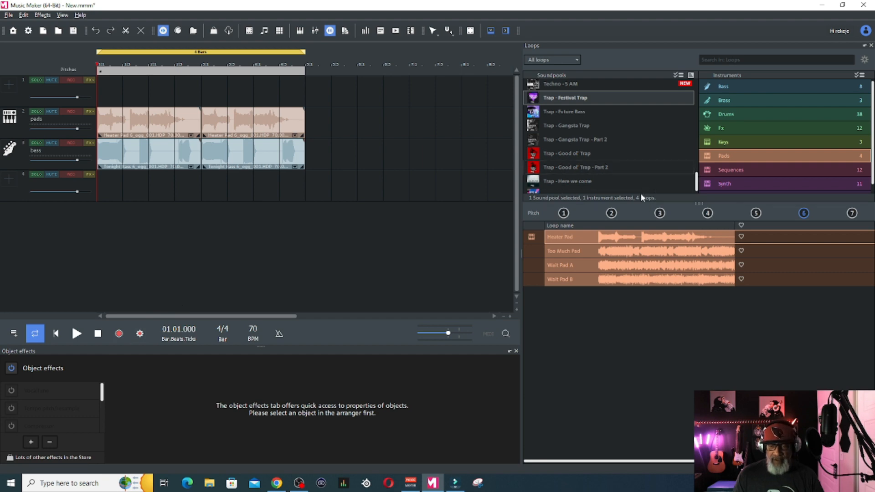
{"action": "left_click", "coordinate": [725, 87]}
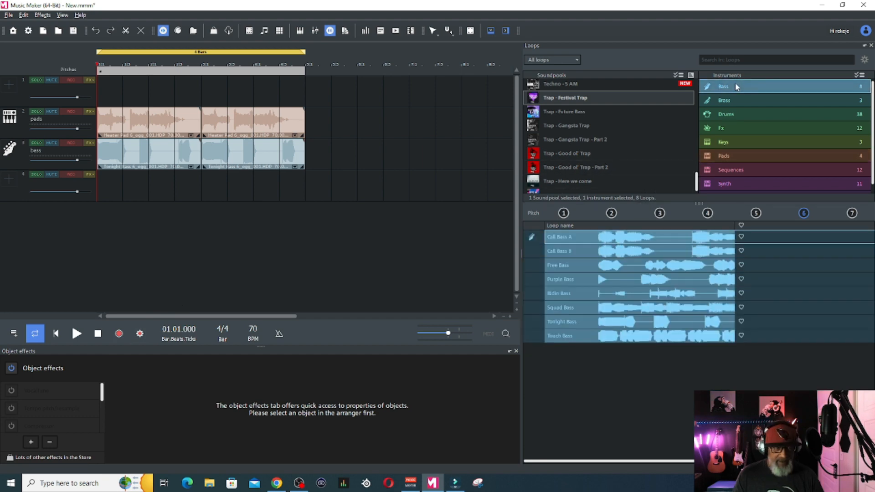
{"action": "mouse_move", "coordinate": [580, 311]}
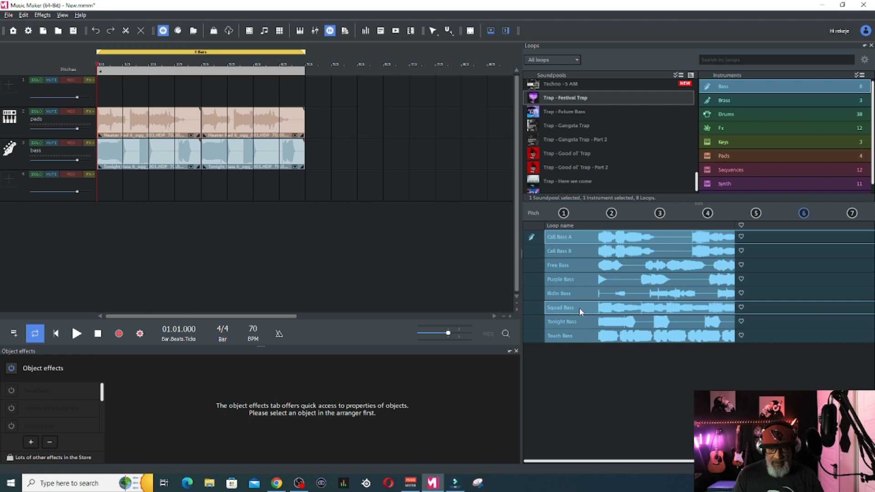
{"action": "mouse_move", "coordinate": [574, 323]}
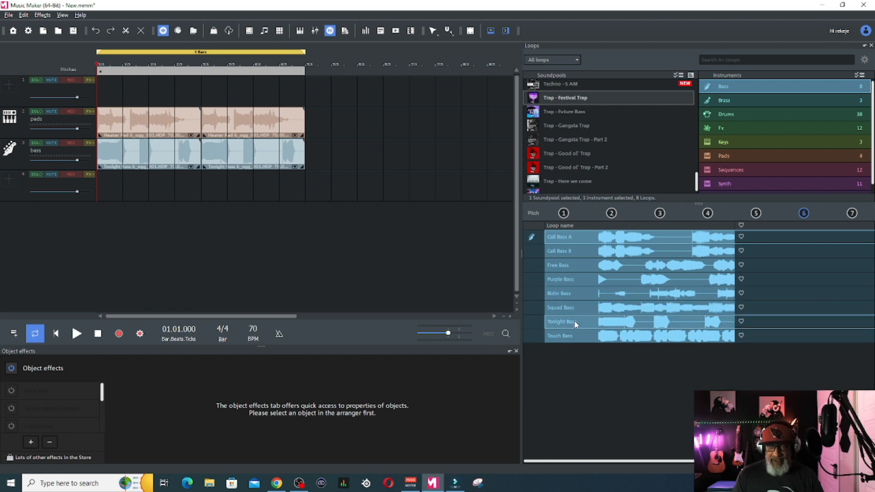
Step: Preview the Tonight Bass loop, then play the arrangement from the start
{"action": "left_click", "coordinate": [76, 333]}
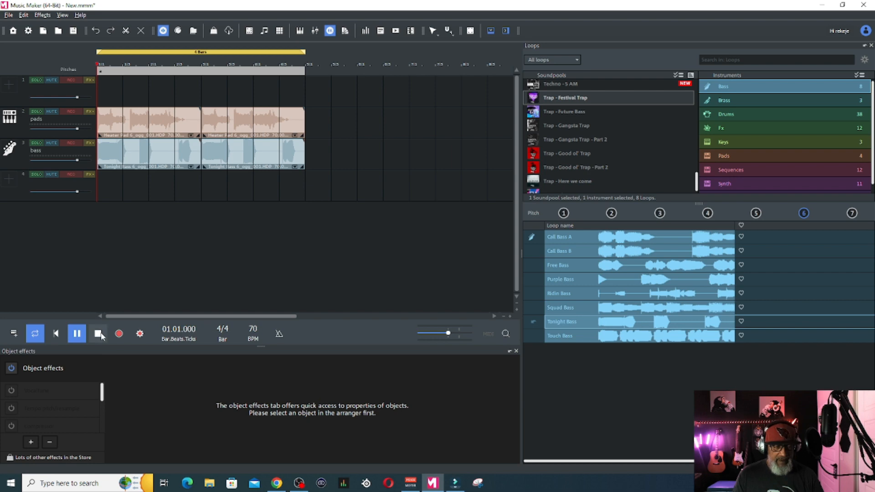
{"action": "left_click", "coordinate": [98, 333]}
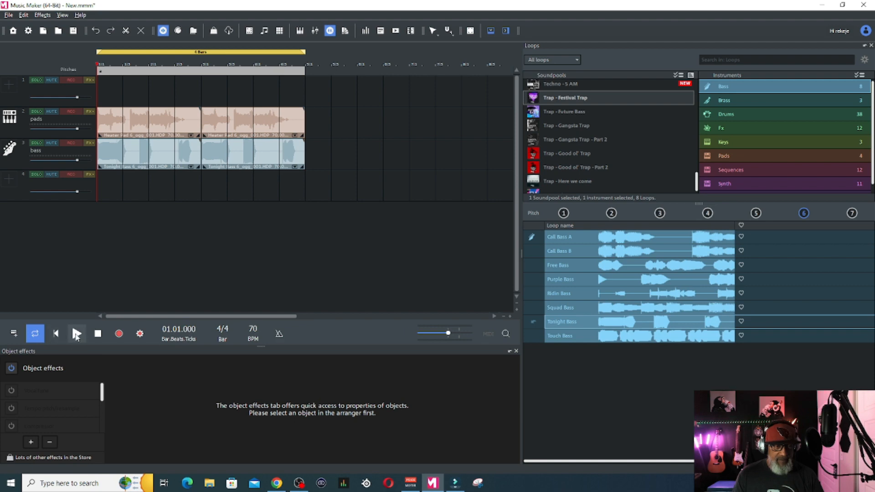
{"action": "left_click", "coordinate": [77, 333]}
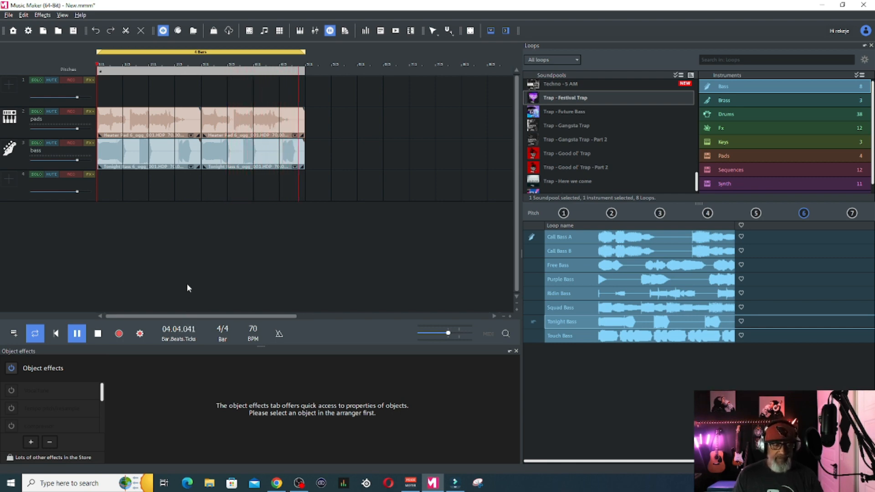
Step: Stop playback, zoom to fit all four bars, and select the last pad section
{"action": "left_click", "coordinate": [76, 333]}
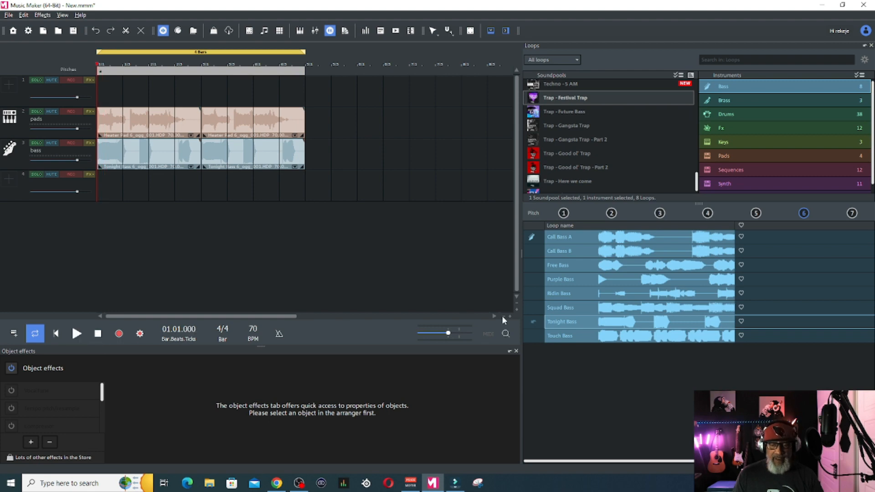
{"action": "left_click", "coordinate": [506, 334]}
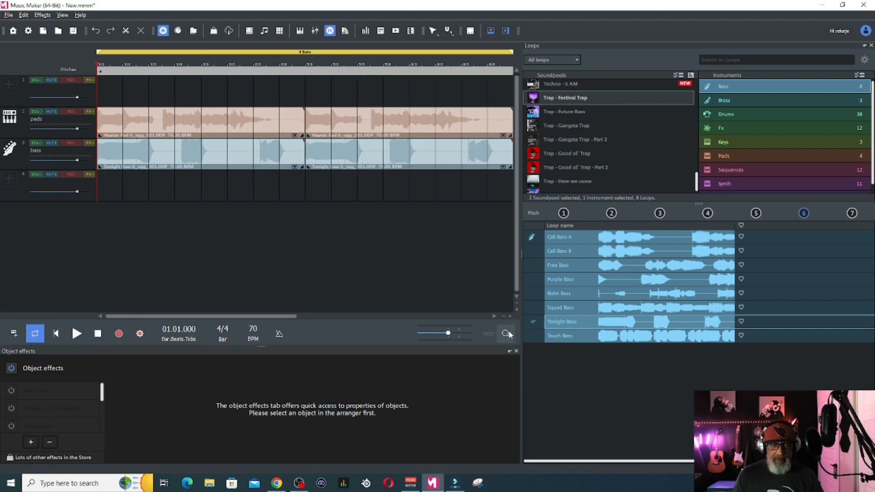
{"action": "mouse_move", "coordinate": [431, 289]}
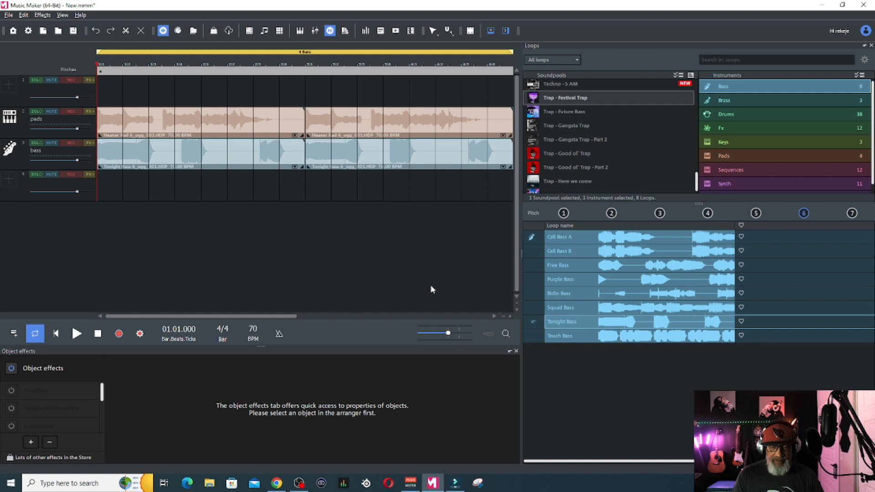
{"action": "left_click", "coordinate": [447, 125]}
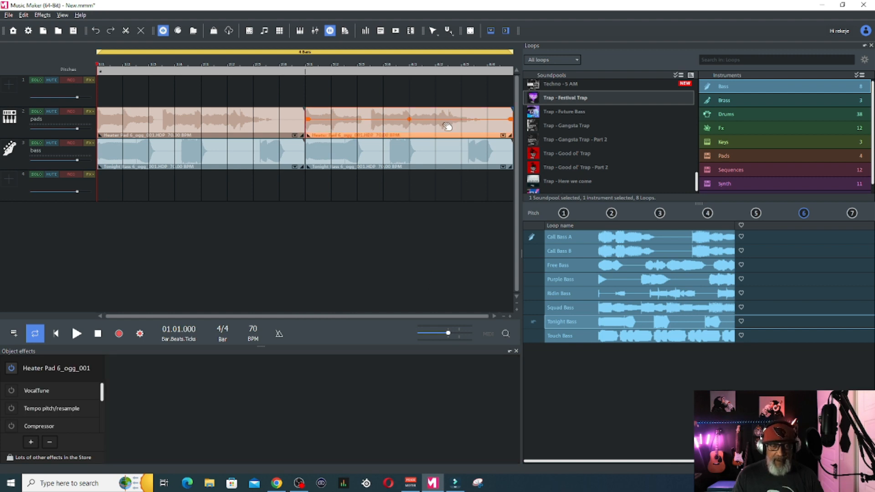
{"action": "mouse_move", "coordinate": [335, 123]}
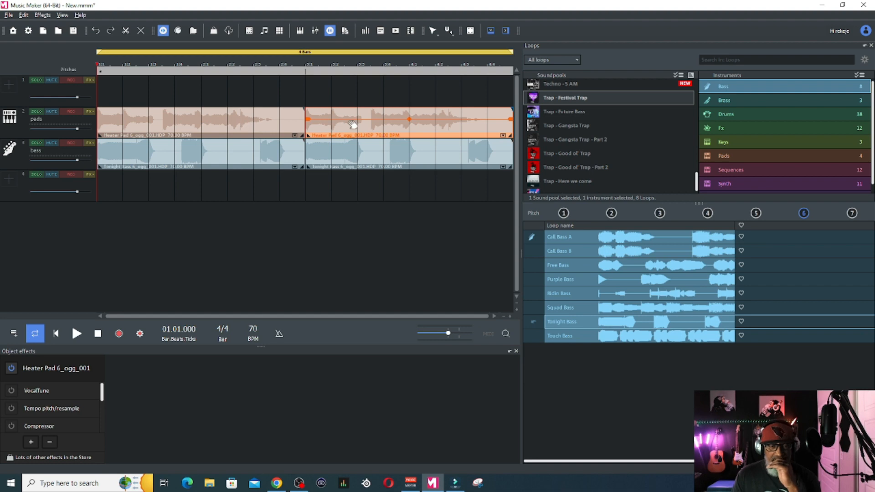
{"action": "mouse_move", "coordinate": [344, 126]}
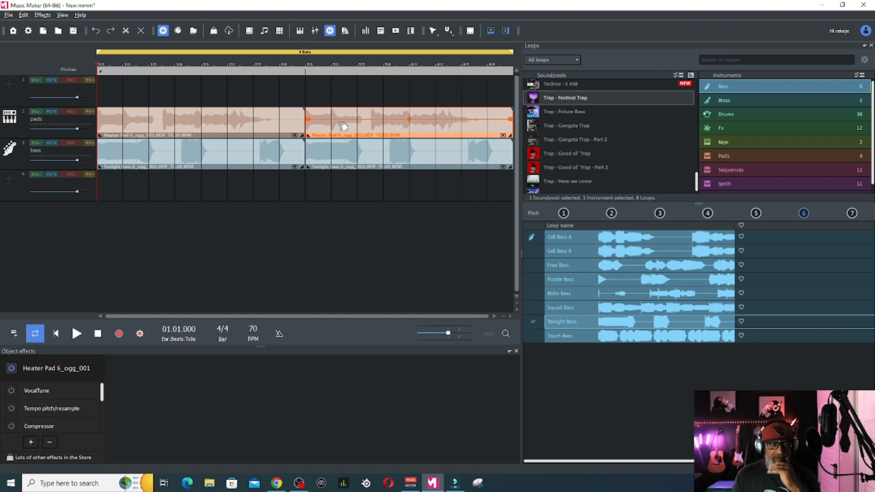
Step: Solo the pads track and audition it alone
{"action": "left_click", "coordinate": [35, 111]}
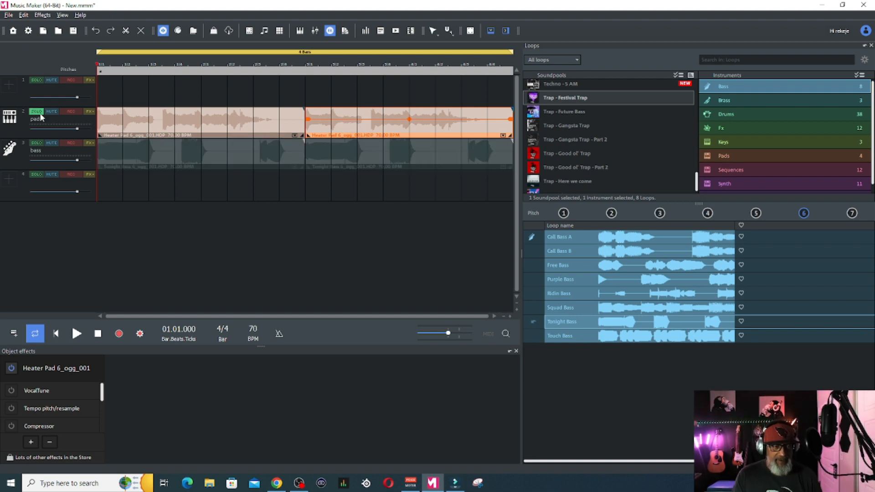
{"action": "left_click", "coordinate": [77, 333]}
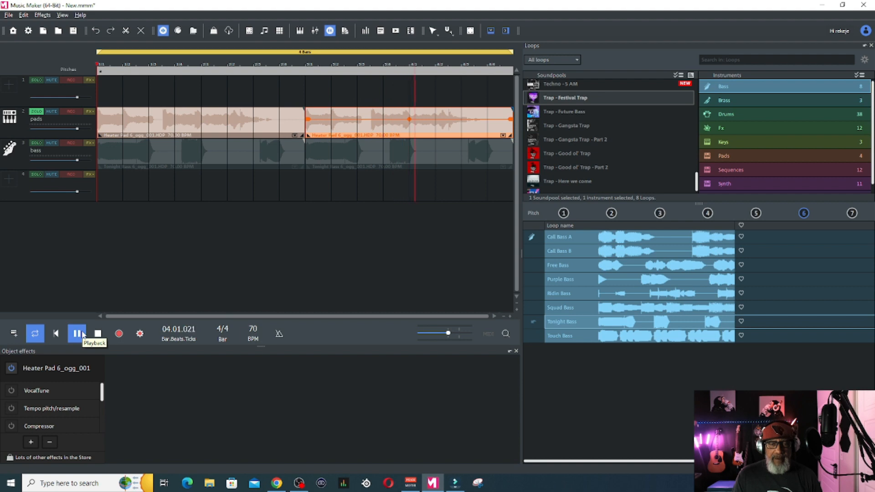
{"action": "left_click", "coordinate": [97, 333]}
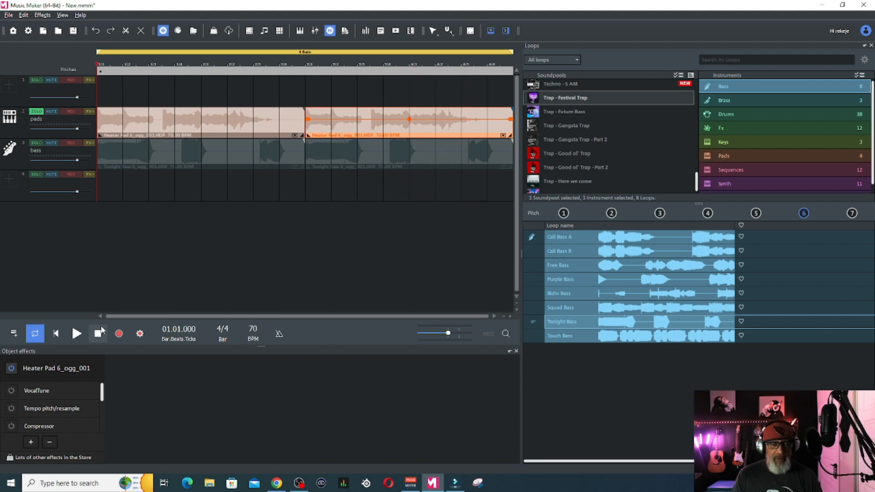
{"action": "left_click", "coordinate": [413, 91]}
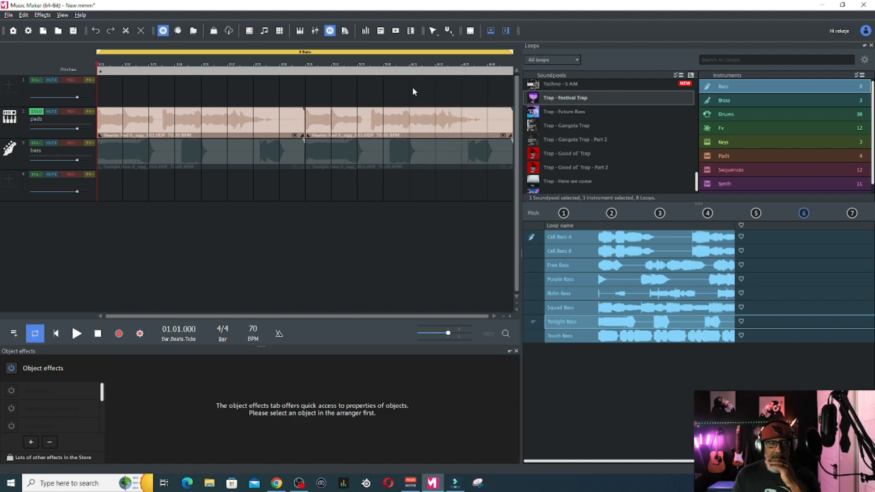
{"action": "mouse_move", "coordinate": [412, 106]}
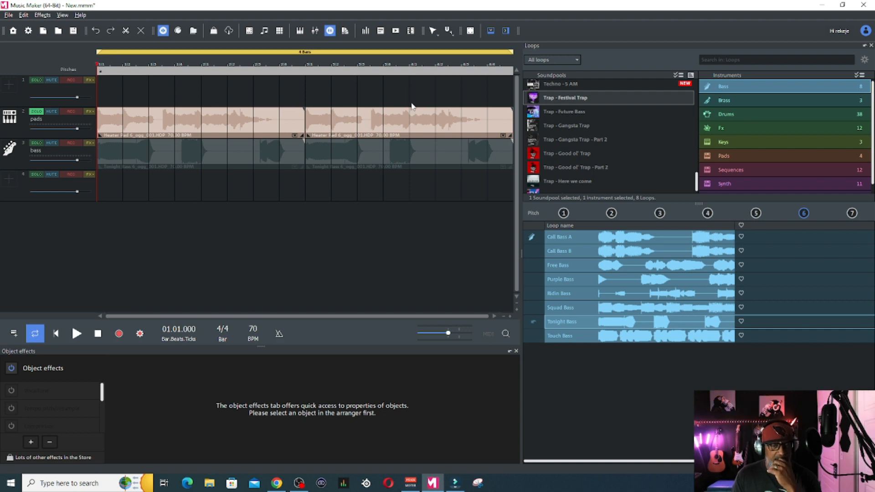
{"action": "mouse_move", "coordinate": [409, 125]}
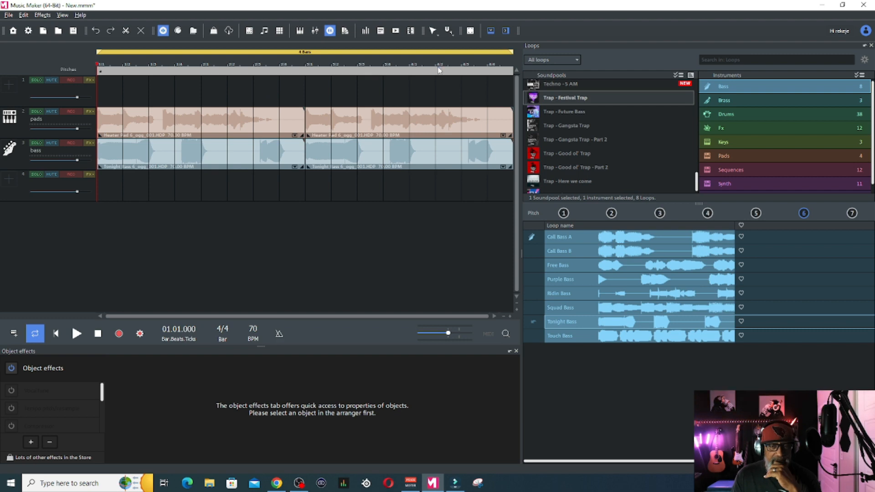
{"action": "mouse_move", "coordinate": [410, 69]}
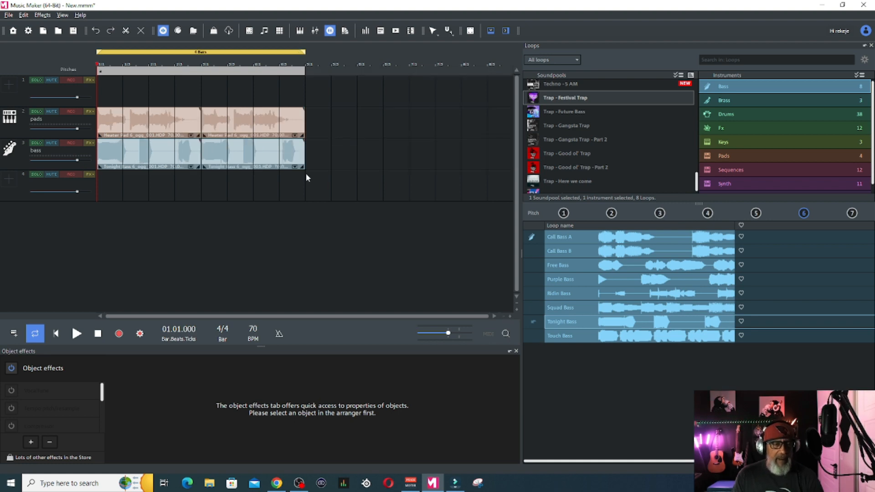
{"action": "mouse_move", "coordinate": [252, 67]}
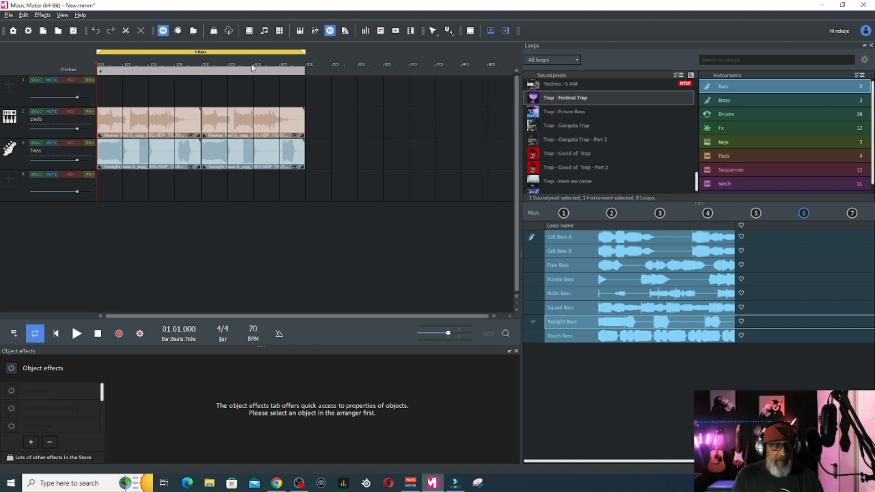
Step: Place the playback marker at the start of bar 4 on the ruler
{"action": "left_click", "coordinate": [254, 70]}
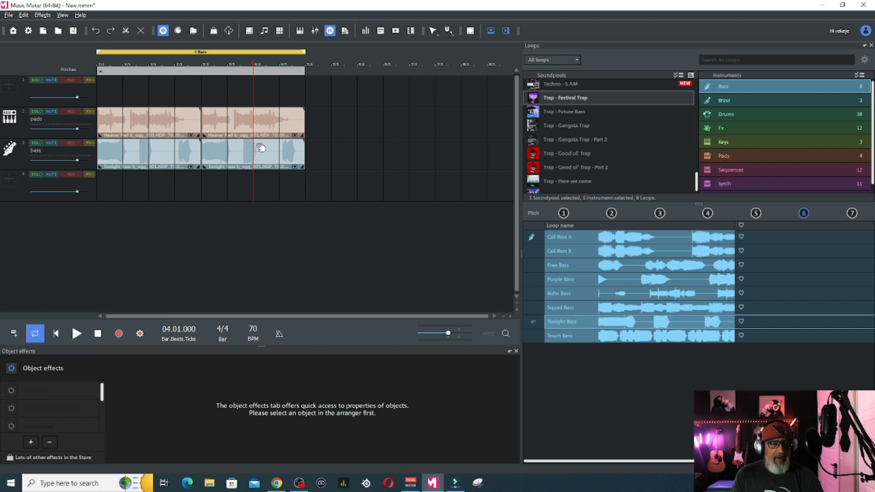
{"action": "mouse_move", "coordinate": [507, 334]}
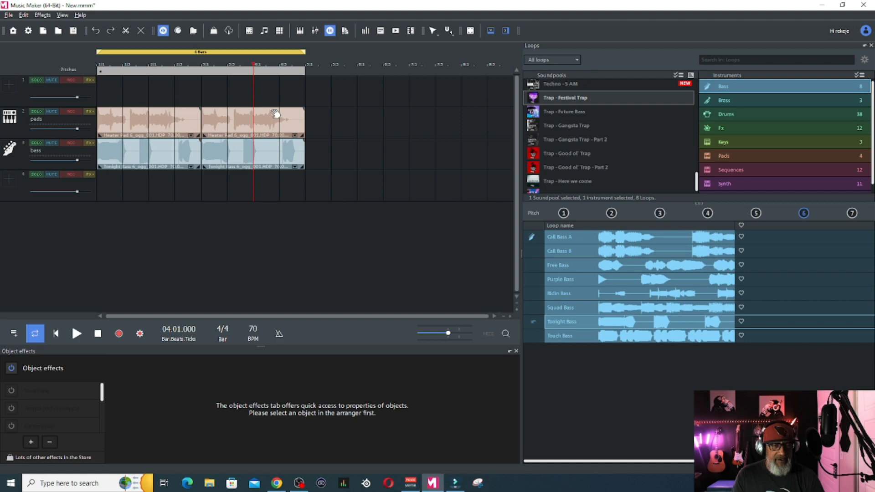
{"action": "mouse_move", "coordinate": [271, 122]}
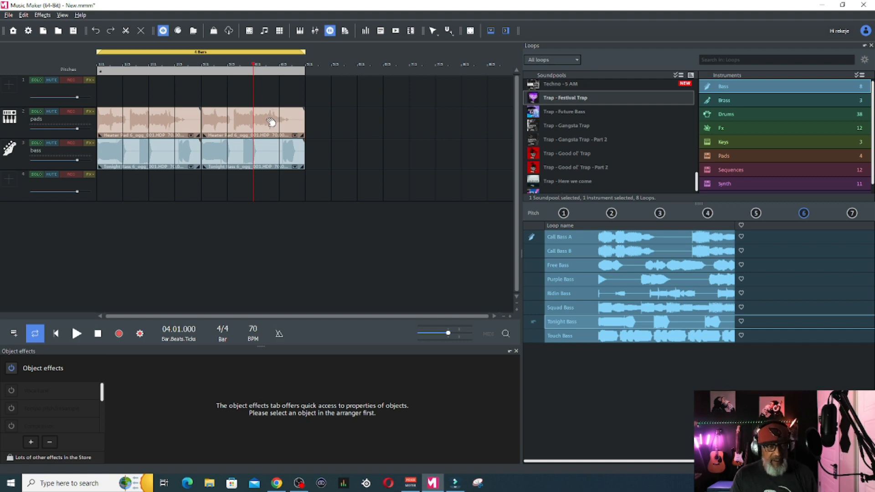
{"action": "mouse_move", "coordinate": [276, 122]}
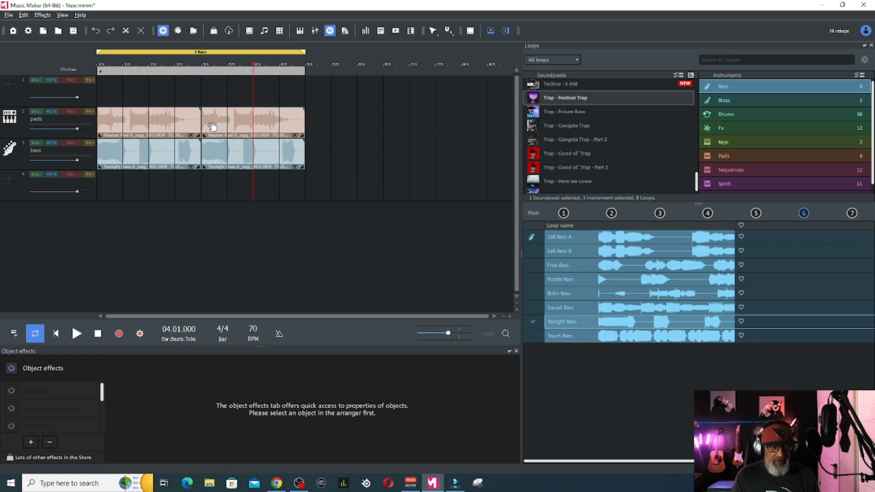
{"action": "mouse_move", "coordinate": [240, 126]}
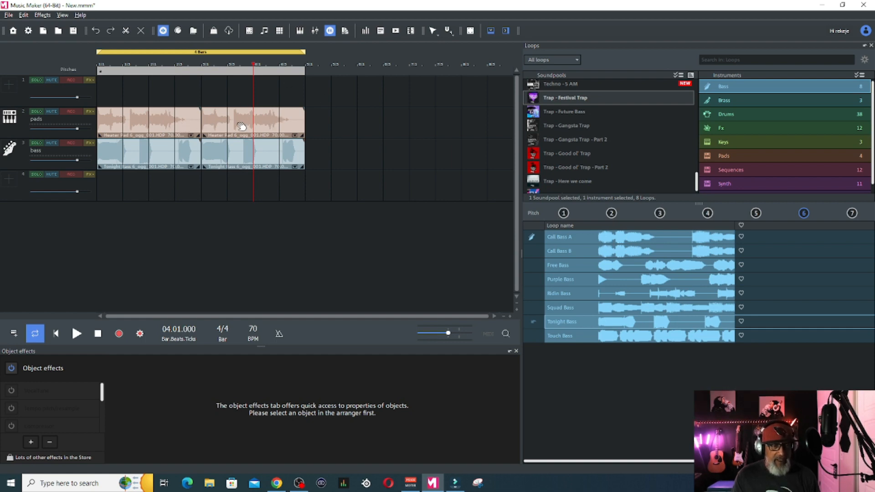
Step: Select the second pad loop, Heater Pad 6
{"action": "left_click", "coordinate": [251, 120]}
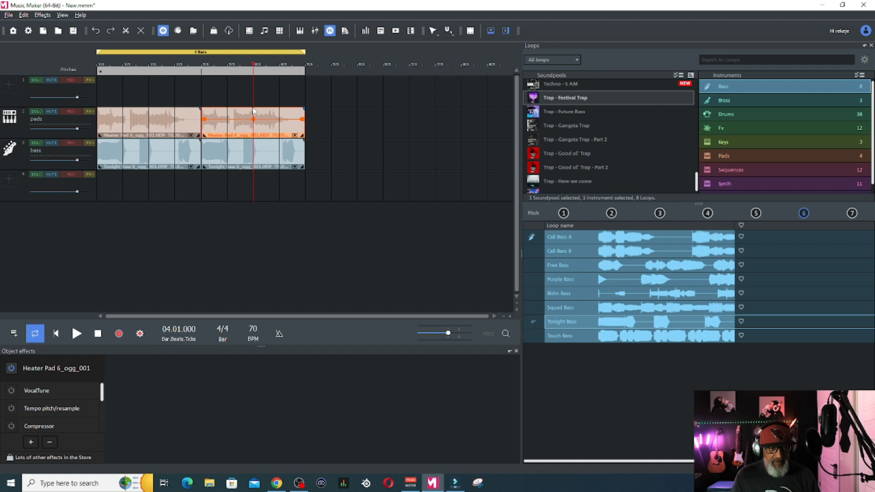
{"action": "mouse_move", "coordinate": [254, 117]}
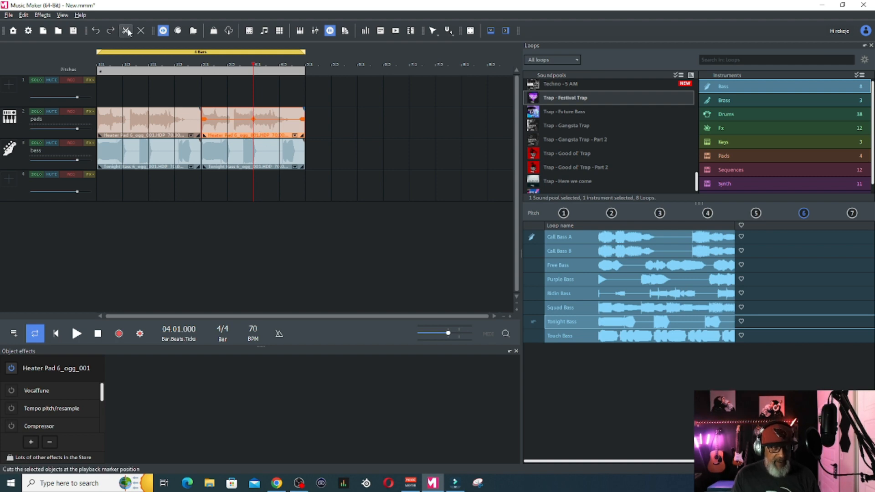
{"action": "mouse_move", "coordinate": [127, 31]}
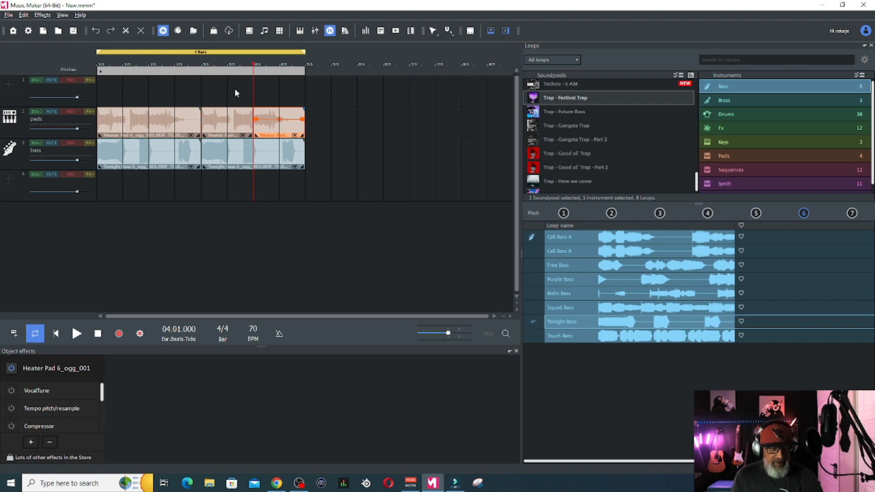
{"action": "mouse_move", "coordinate": [261, 123]}
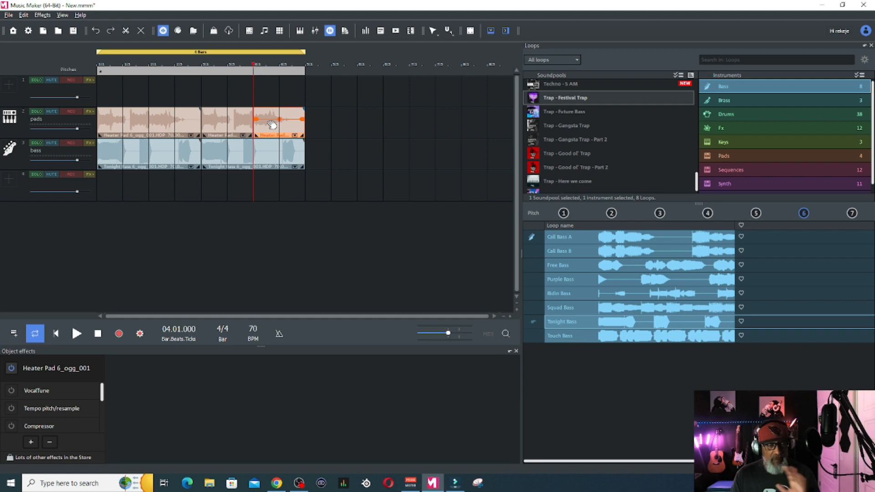
{"action": "mouse_move", "coordinate": [497, 340]}
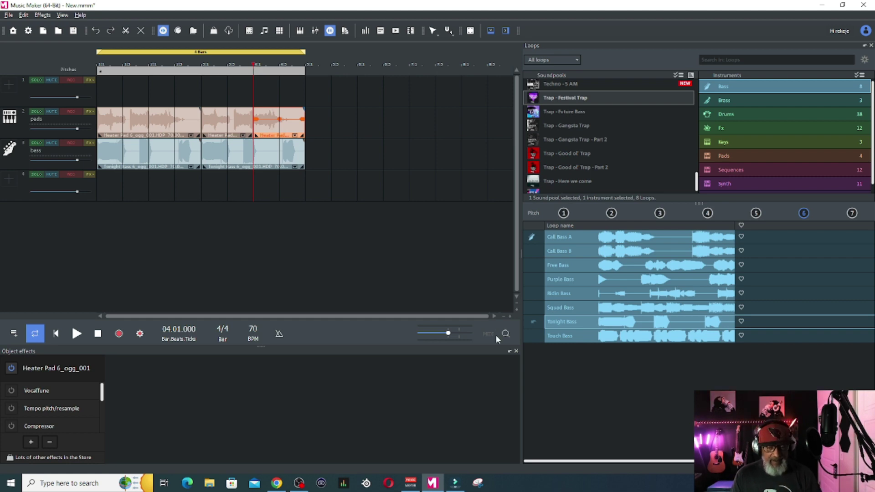
Step: Close the Object effects panel
{"action": "left_click", "coordinate": [515, 350]}
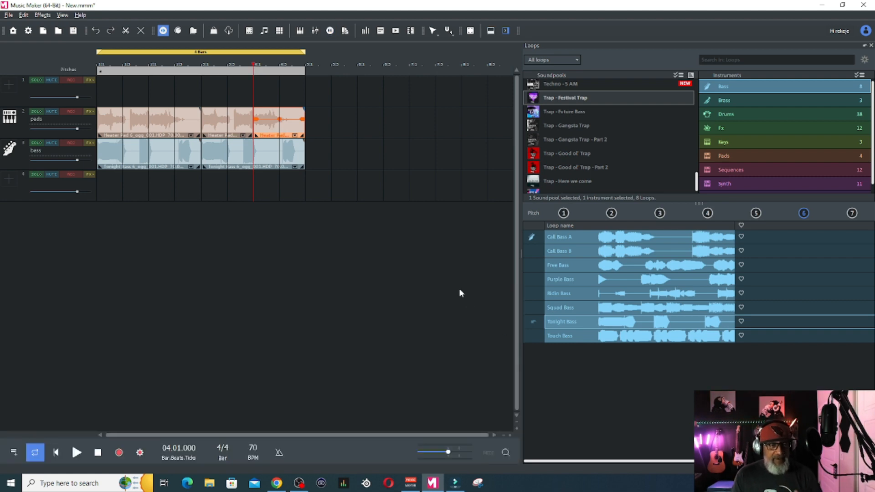
{"action": "mouse_move", "coordinate": [329, 183]}
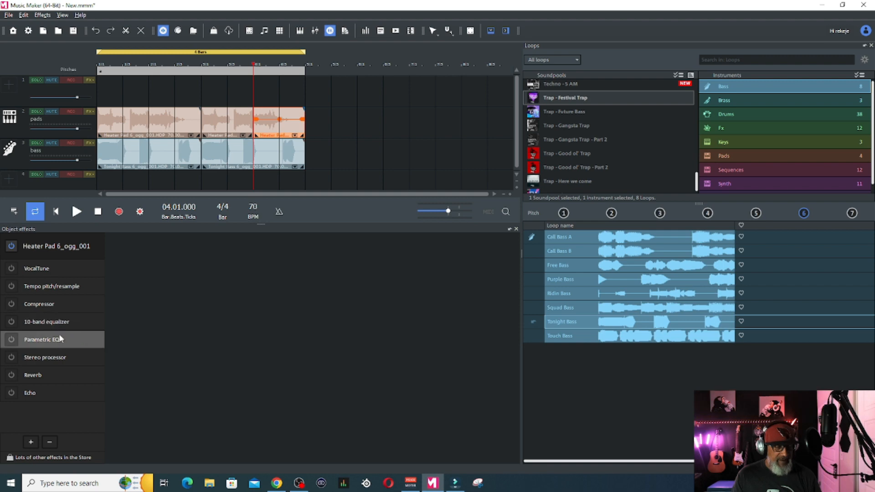
{"action": "mouse_move", "coordinate": [513, 230]}
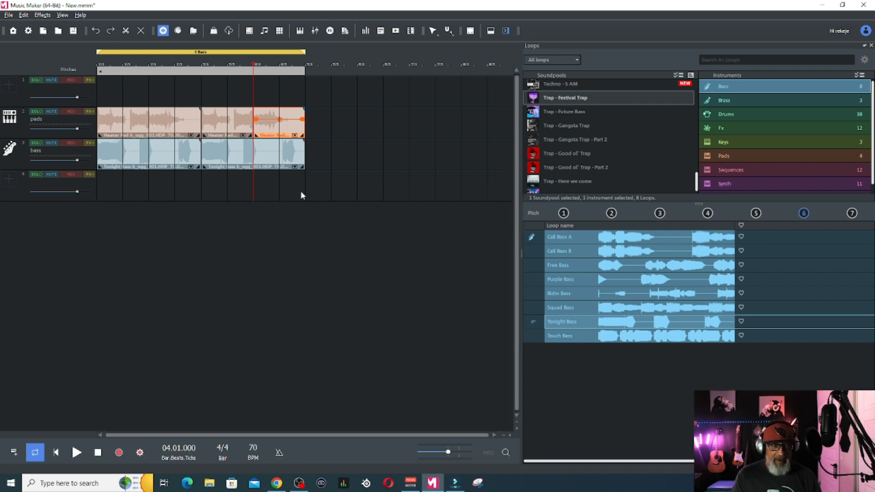
{"action": "mouse_move", "coordinate": [321, 179]}
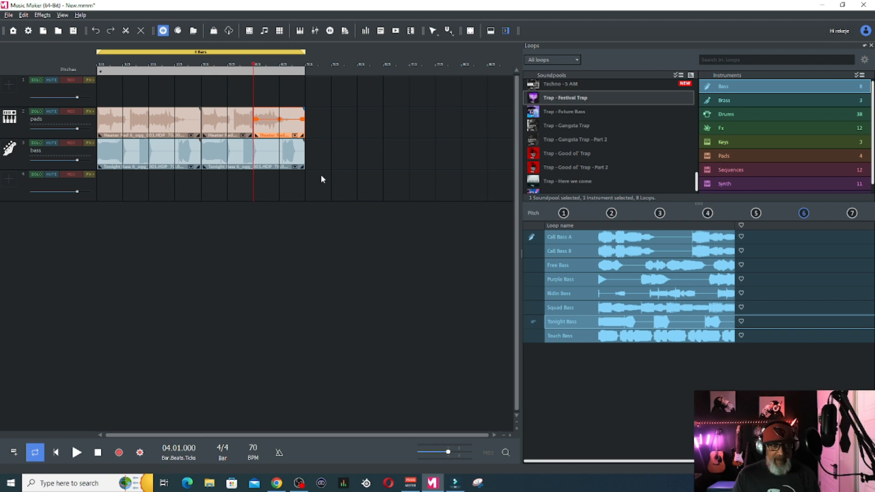
{"action": "mouse_move", "coordinate": [290, 123]}
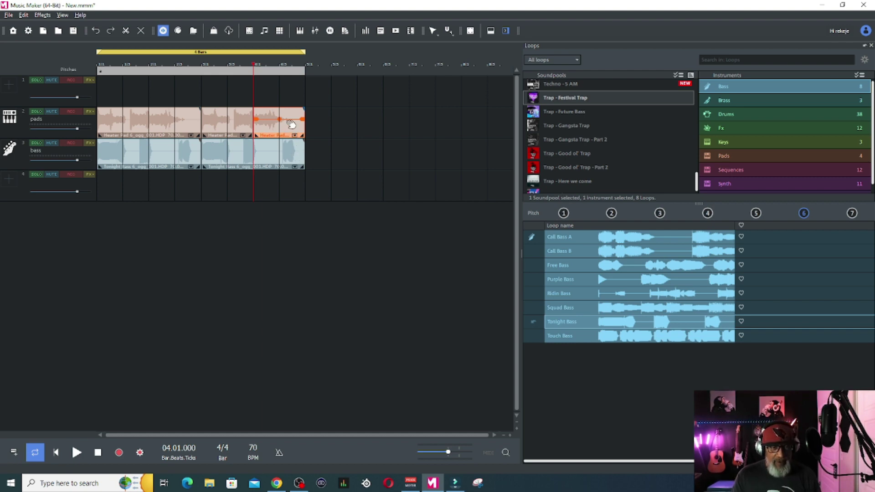
Step: Right-click the final one-bar Heater Pad section to show its options
{"action": "right_click", "coordinate": [290, 123]}
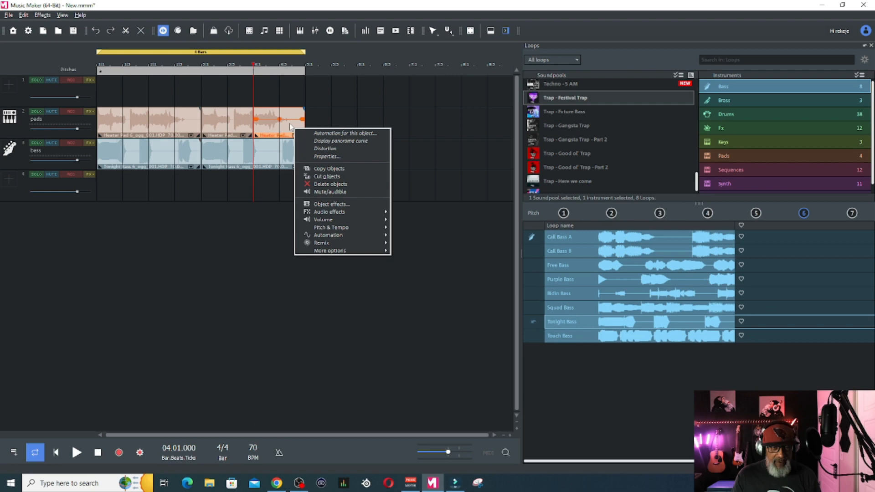
{"action": "mouse_move", "coordinate": [346, 132]}
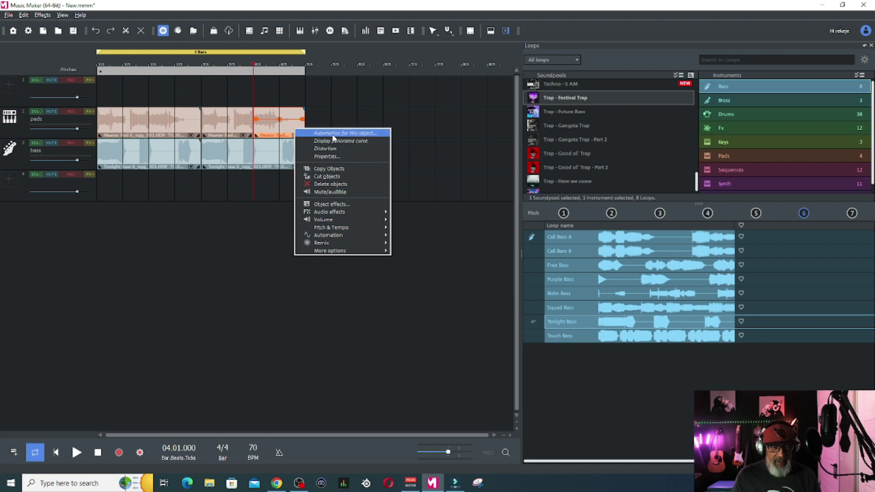
{"action": "mouse_move", "coordinate": [381, 138]}
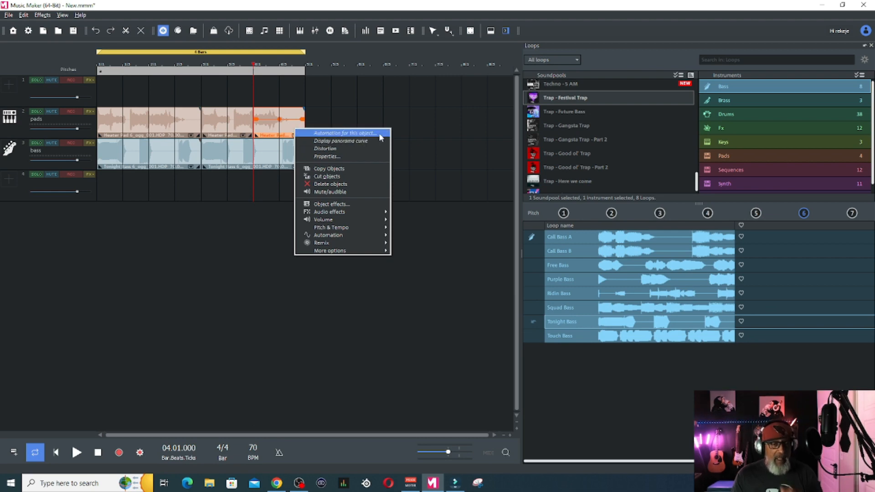
{"action": "mouse_move", "coordinate": [369, 137]}
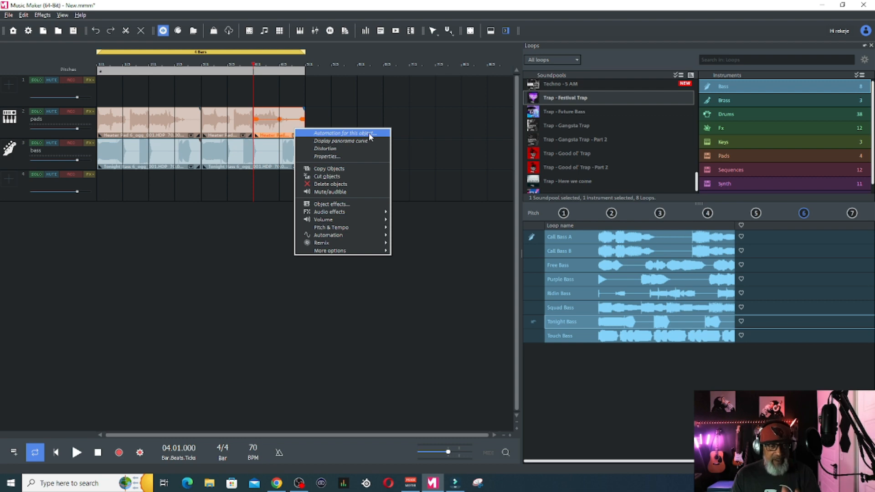
{"action": "mouse_move", "coordinate": [357, 171]}
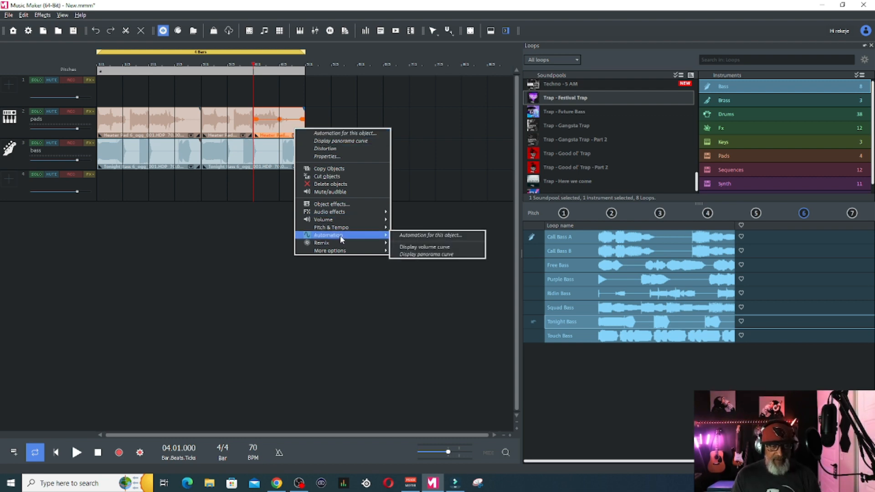
{"action": "mouse_move", "coordinate": [428, 234]}
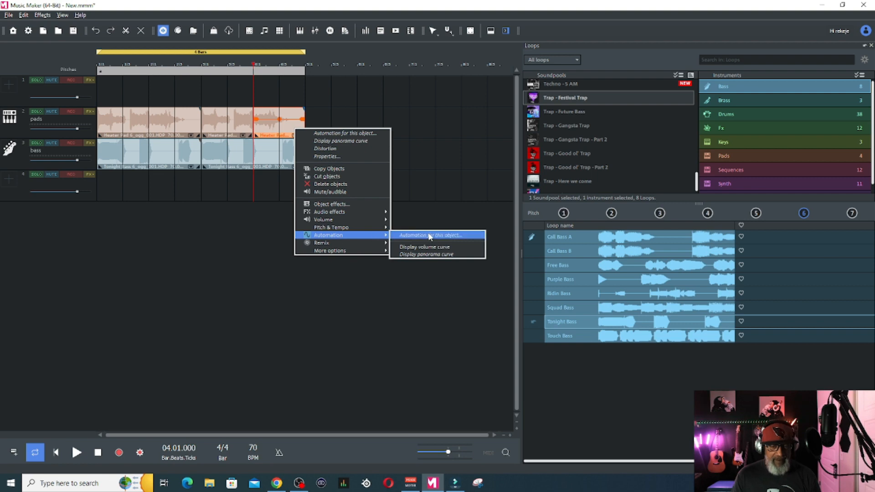
{"action": "mouse_move", "coordinate": [437, 236]}
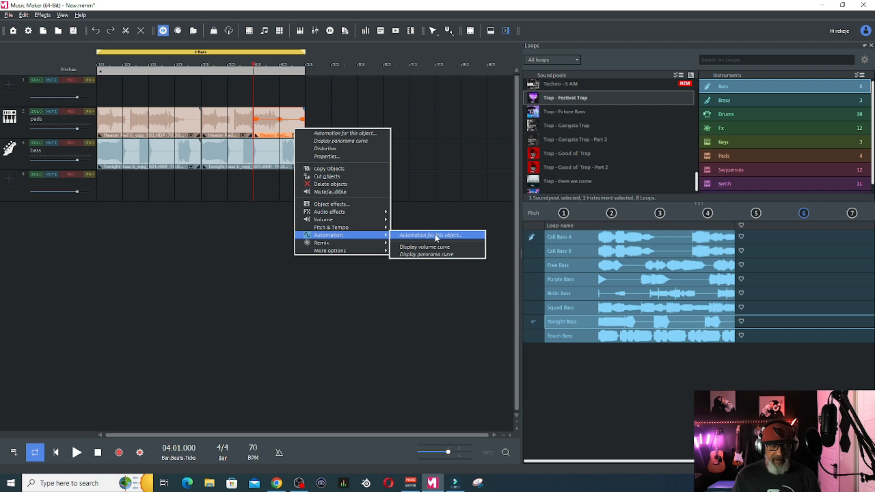
Step: Open 'Automation for this object...' for the last pad clip, showing the Volume parameter
{"action": "left_click", "coordinate": [437, 234]}
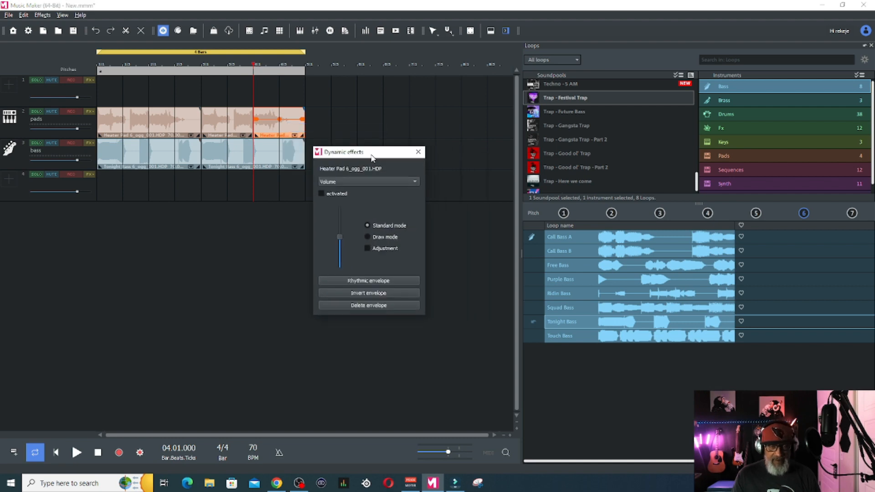
{"action": "mouse_move", "coordinate": [423, 284]}
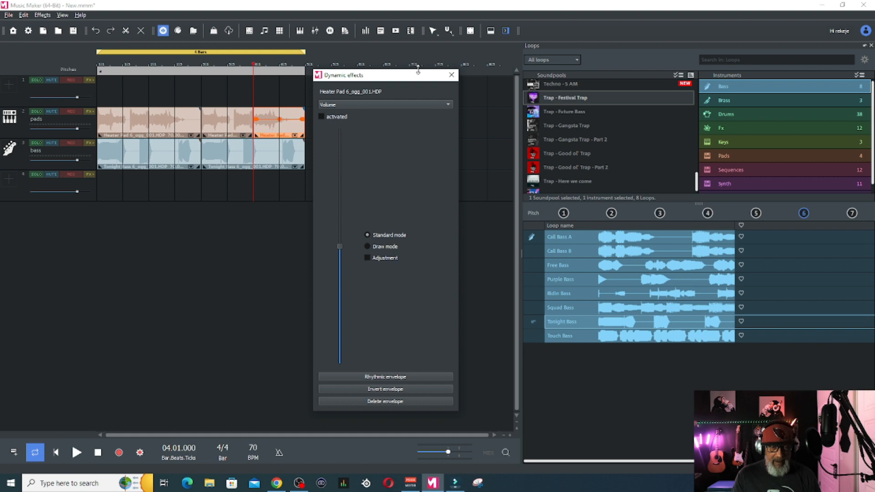
{"action": "mouse_move", "coordinate": [339, 104]}
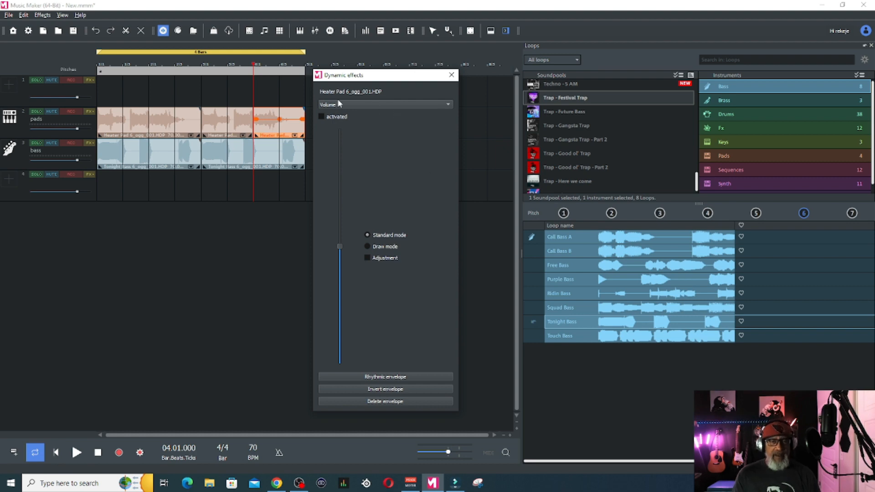
{"action": "mouse_move", "coordinate": [375, 106]}
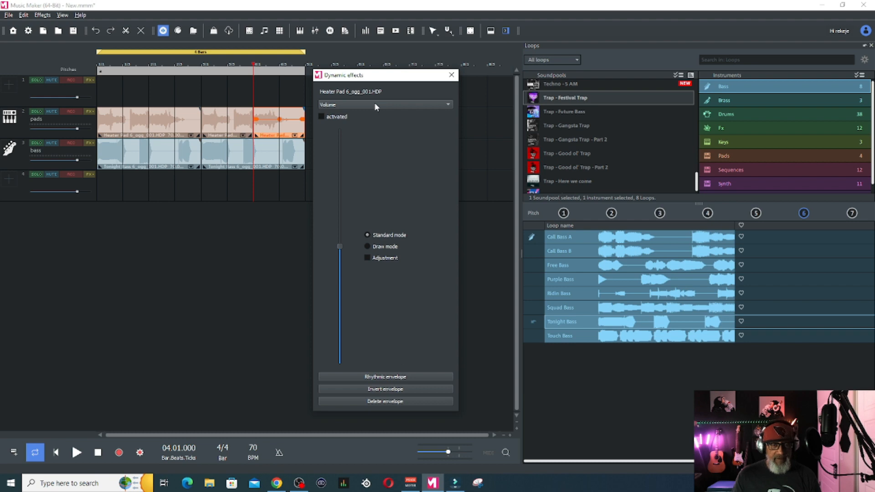
{"action": "left_click", "coordinate": [385, 104]}
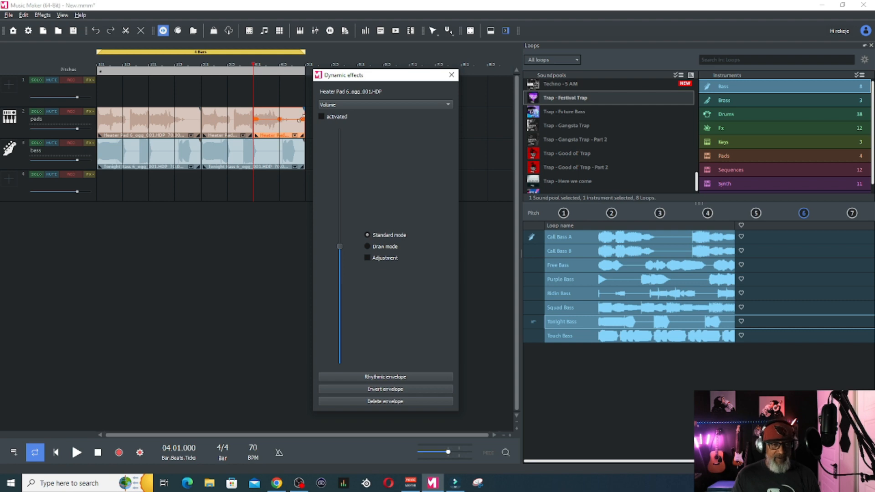
Step: Set the automation parameter to Panorama, activated, in Draw mode
{"action": "left_click", "coordinate": [385, 105]}
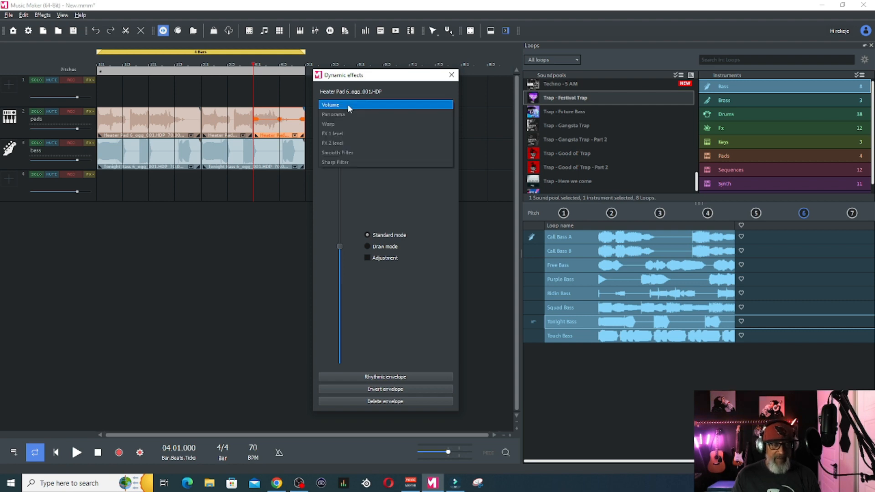
{"action": "left_click", "coordinate": [333, 114]}
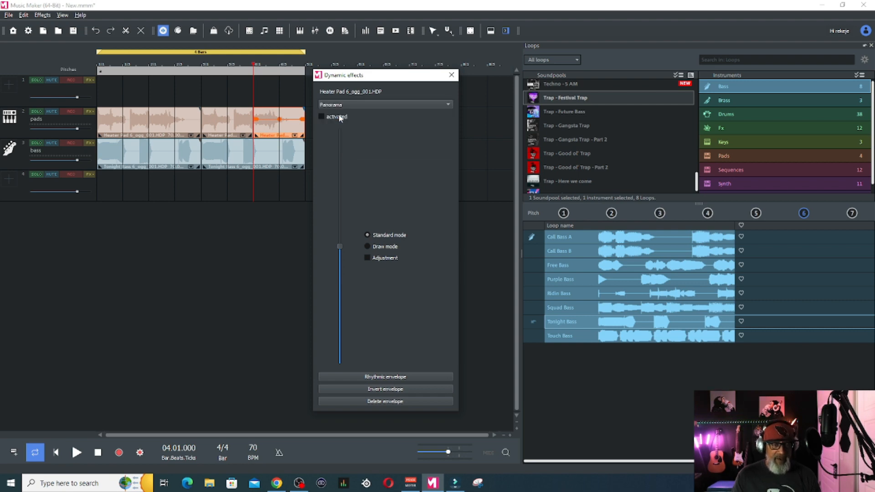
{"action": "mouse_move", "coordinate": [374, 266]}
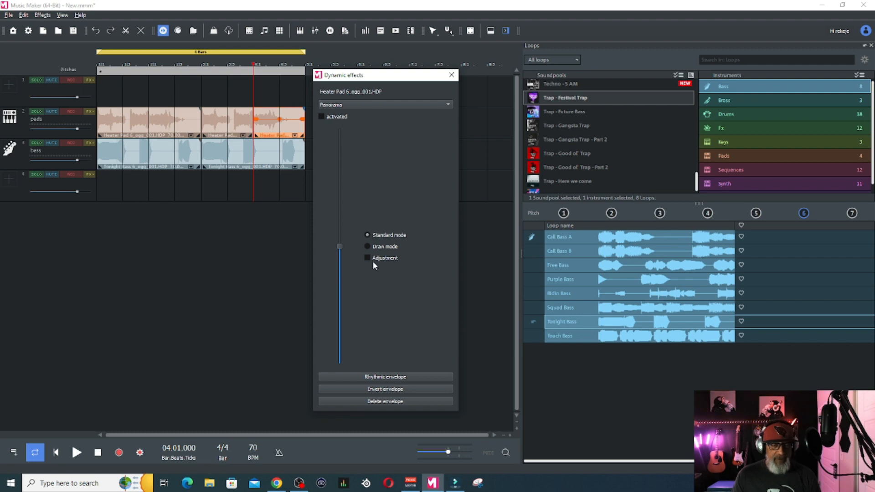
{"action": "mouse_move", "coordinate": [312, 122]}
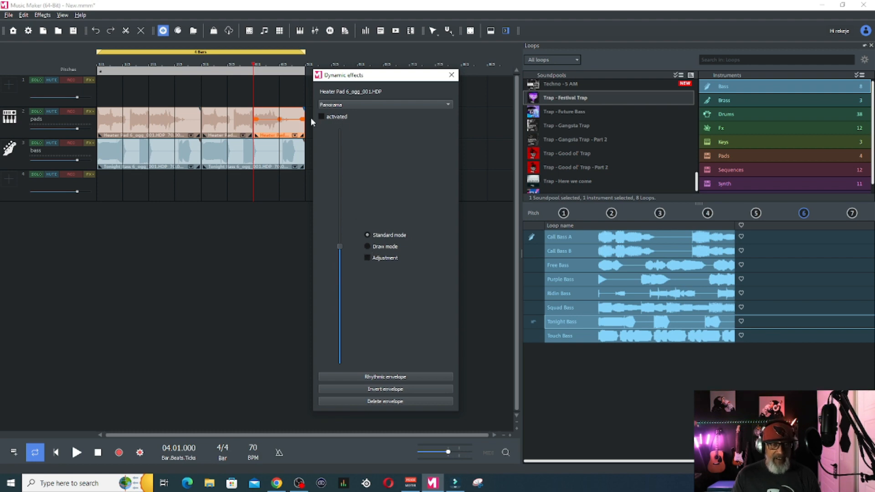
{"action": "left_click", "coordinate": [321, 117]}
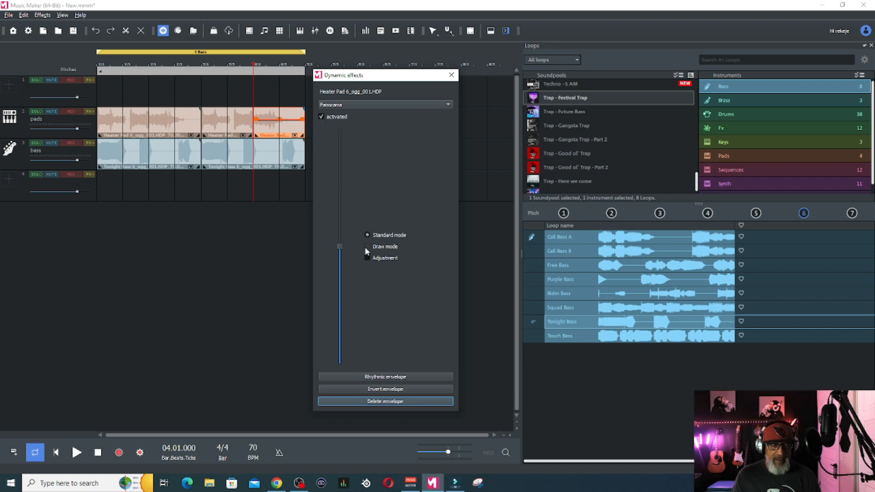
{"action": "left_click", "coordinate": [368, 246]}
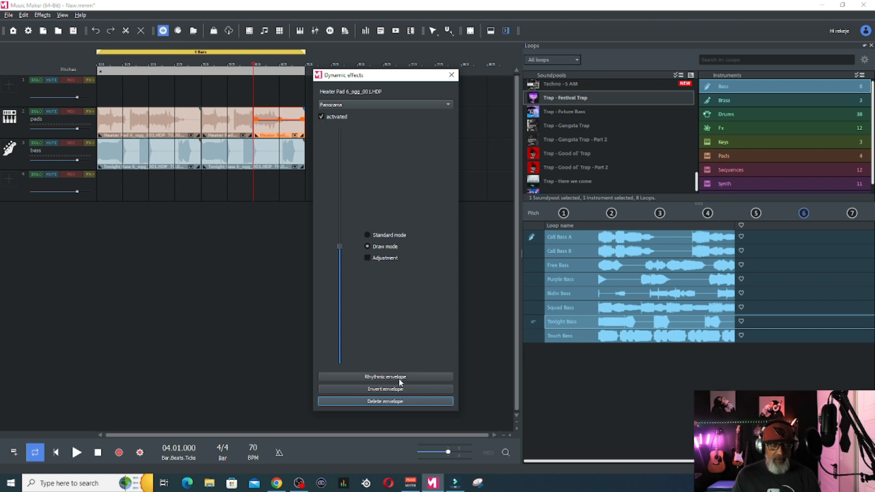
{"action": "mouse_move", "coordinate": [394, 386]}
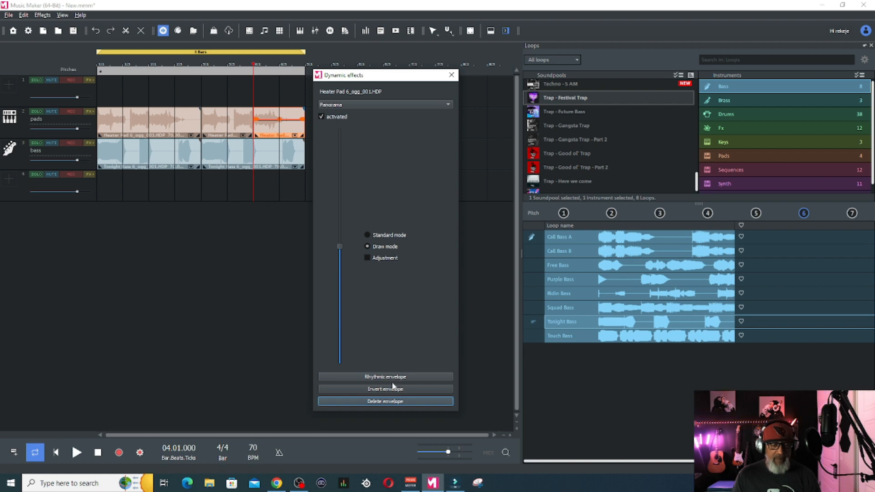
{"action": "mouse_move", "coordinate": [406, 393]}
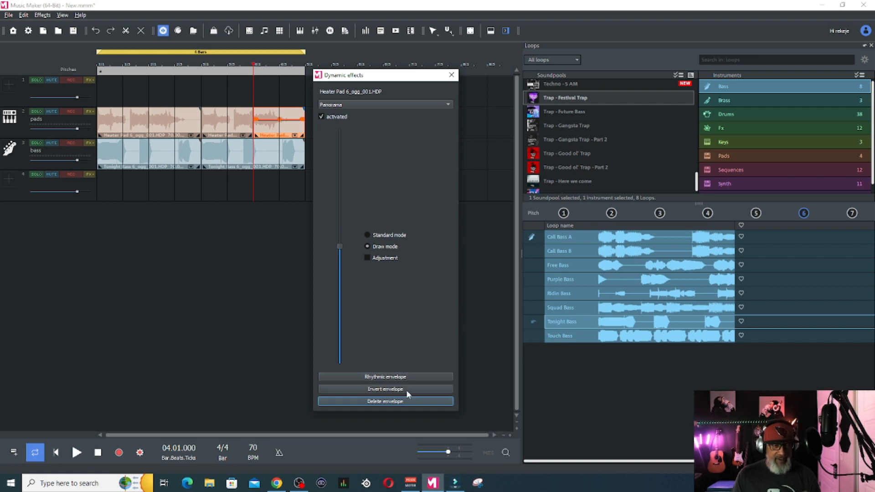
{"action": "mouse_move", "coordinate": [393, 380]}
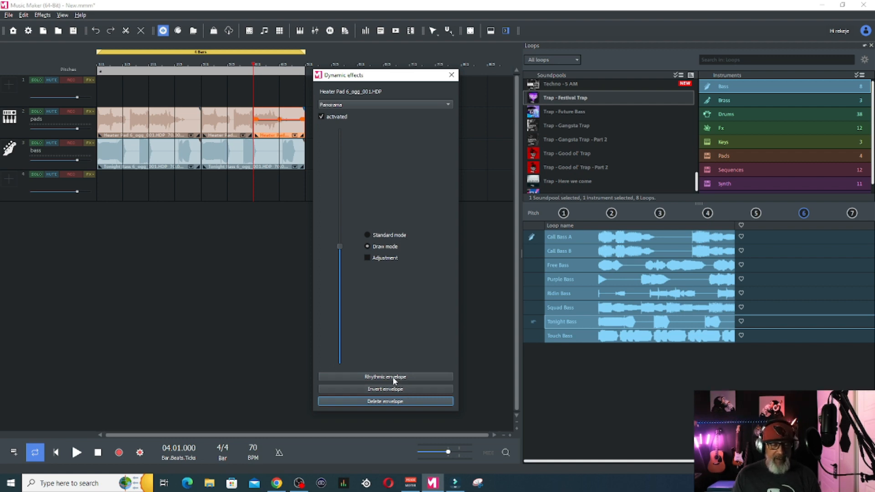
Step: Apply an Eighth, Sawtooth decreasing rhythmic Panorama envelope to the final pad section
{"action": "left_click", "coordinate": [385, 376]}
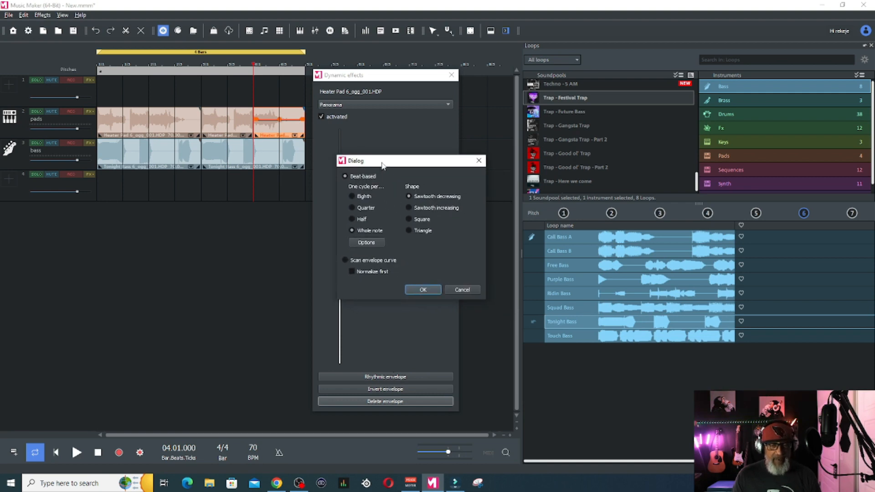
{"action": "mouse_move", "coordinate": [379, 194]}
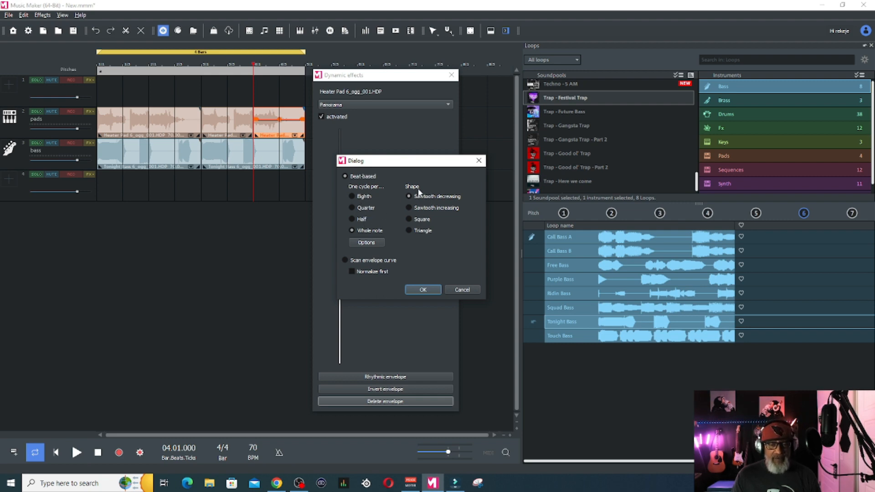
{"action": "mouse_move", "coordinate": [420, 208]}
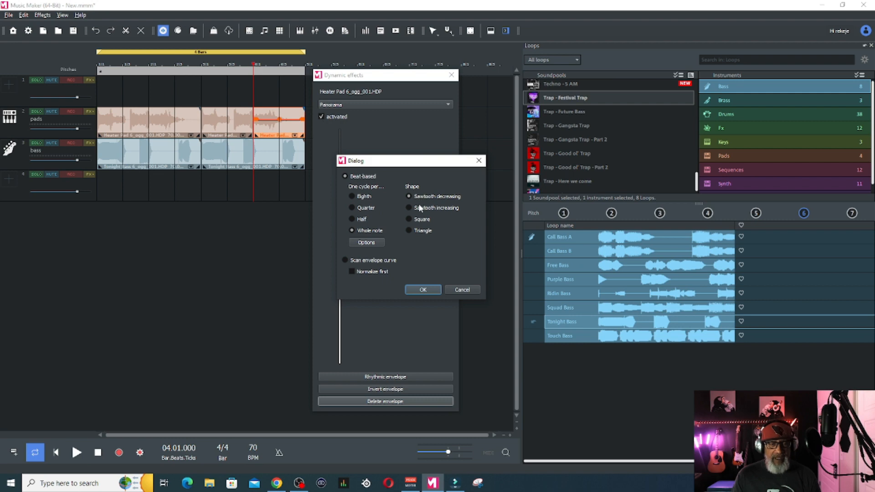
{"action": "mouse_move", "coordinate": [413, 209]}
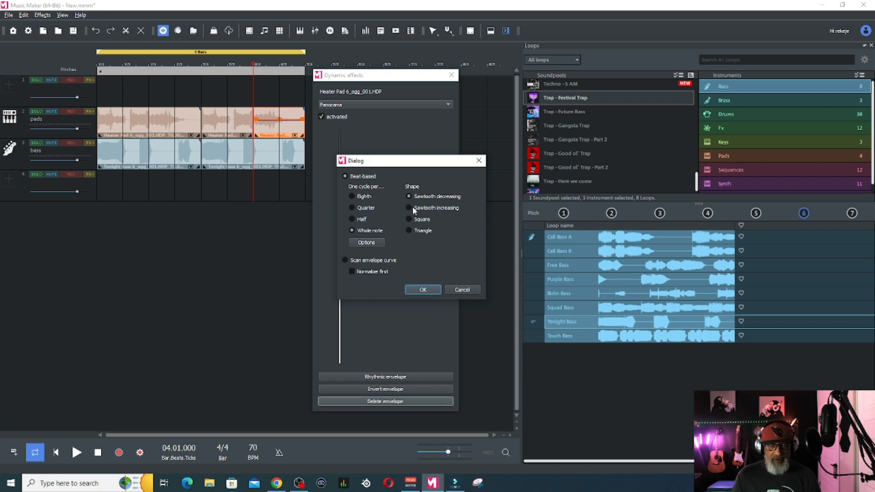
{"action": "mouse_move", "coordinate": [410, 244]}
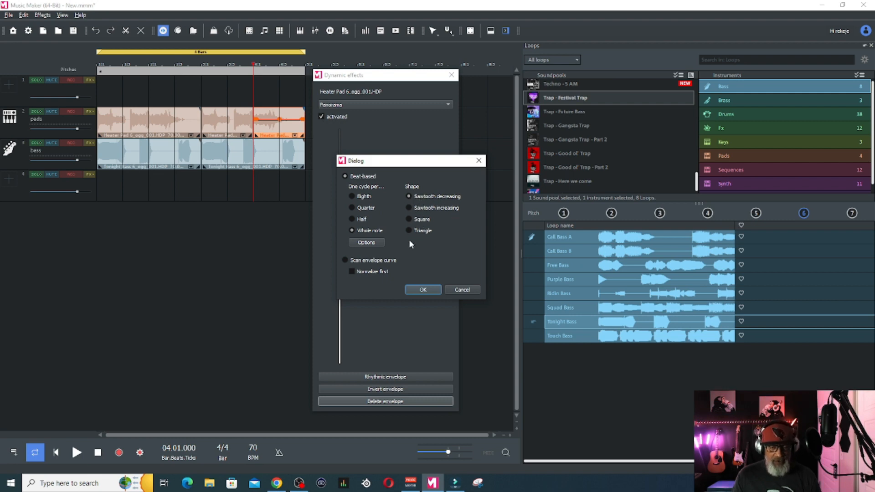
{"action": "left_click", "coordinate": [365, 242]}
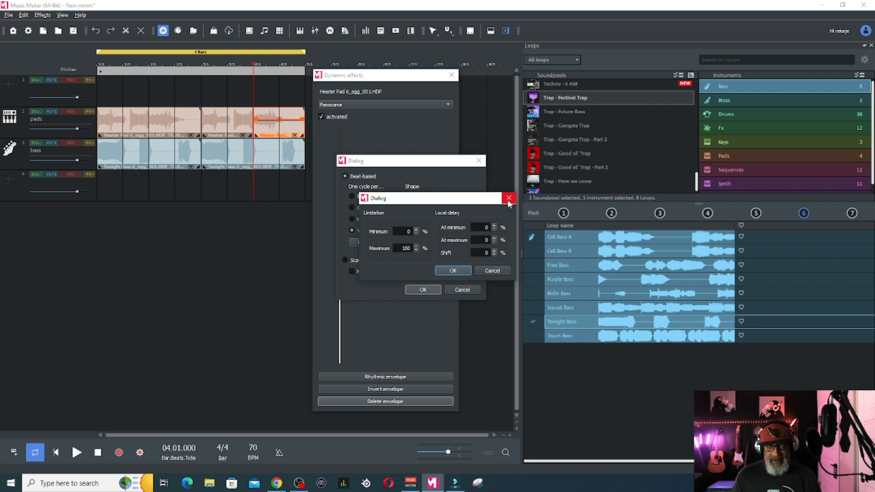
{"action": "left_click", "coordinate": [507, 198]}
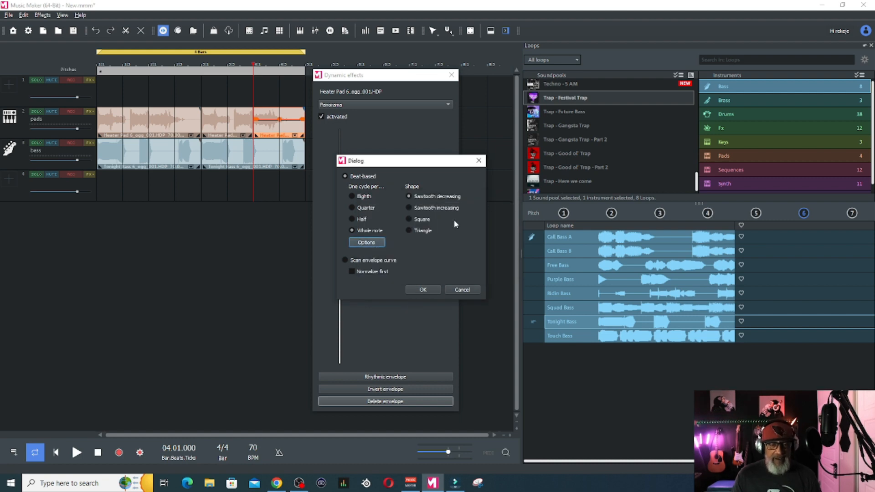
{"action": "mouse_move", "coordinate": [352, 204]}
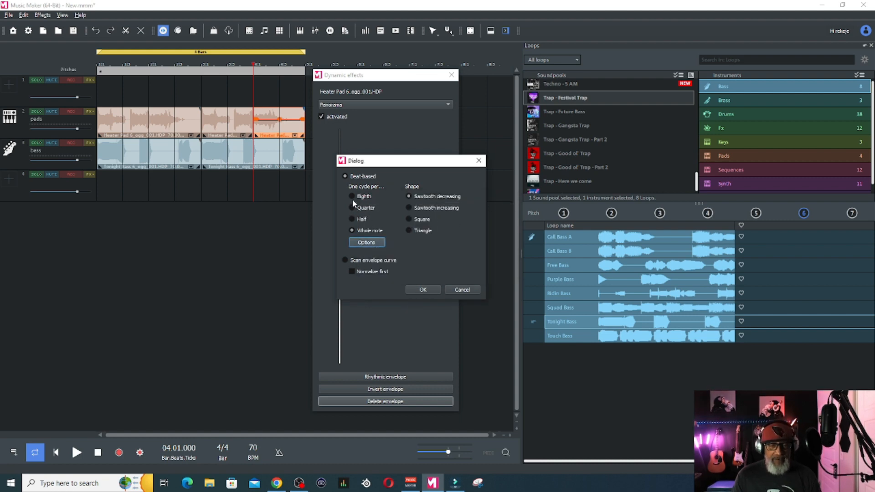
{"action": "left_click", "coordinate": [353, 196]}
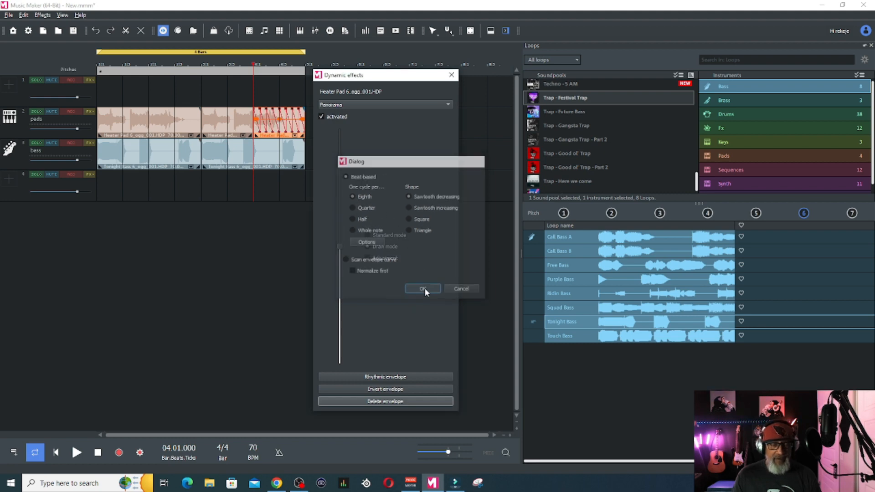
{"action": "left_click", "coordinate": [422, 289]}
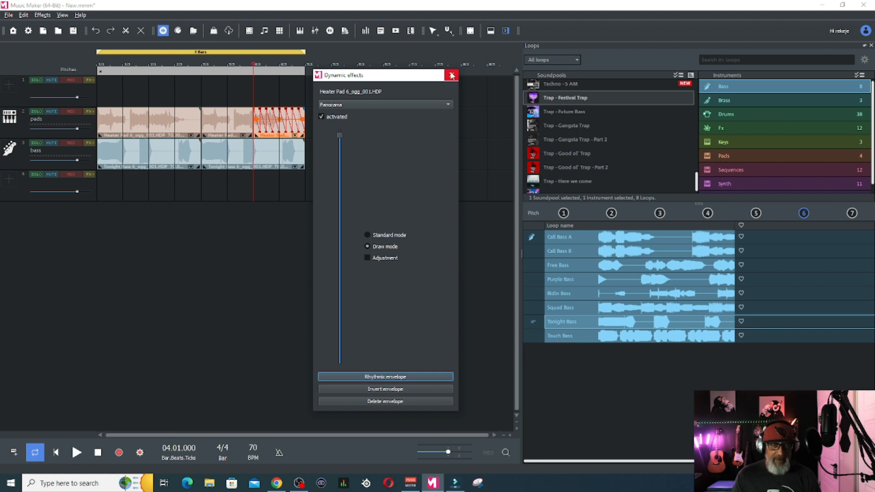
Step: Reopen the last pad clip's Dynamic effects and move the window aside
{"action": "left_click", "coordinate": [451, 75]}
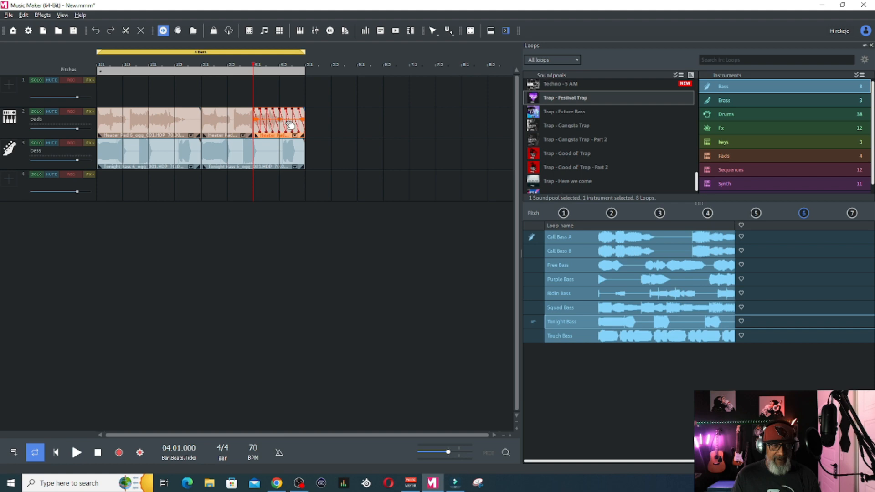
{"action": "left_click", "coordinate": [290, 124]}
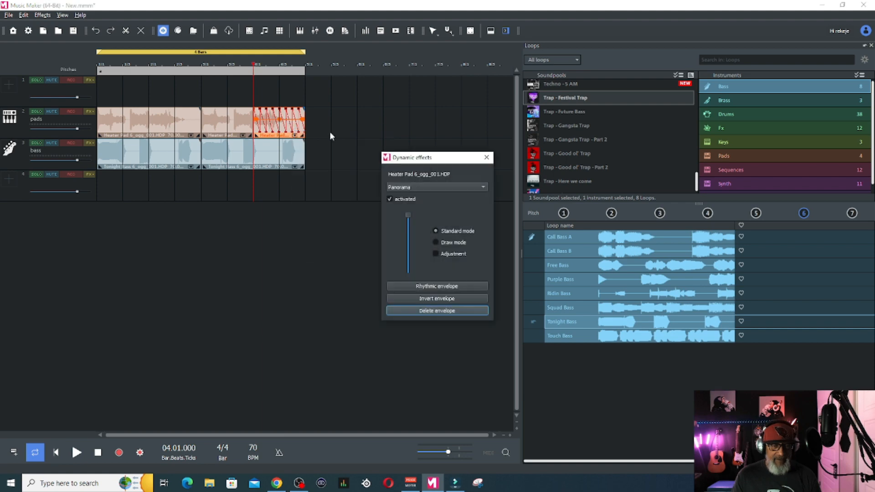
{"action": "left_click_drag", "start_coordinate": [424, 157], "coordinate": [441, 85]}
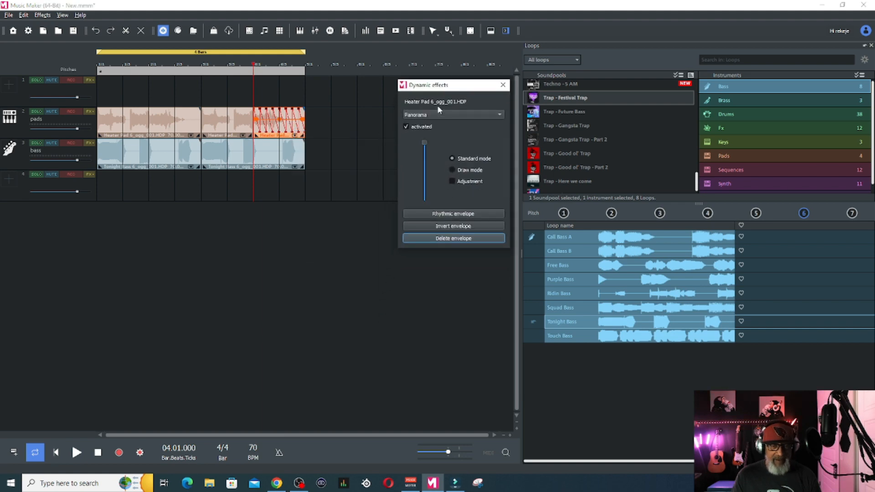
{"action": "mouse_move", "coordinate": [300, 353]}
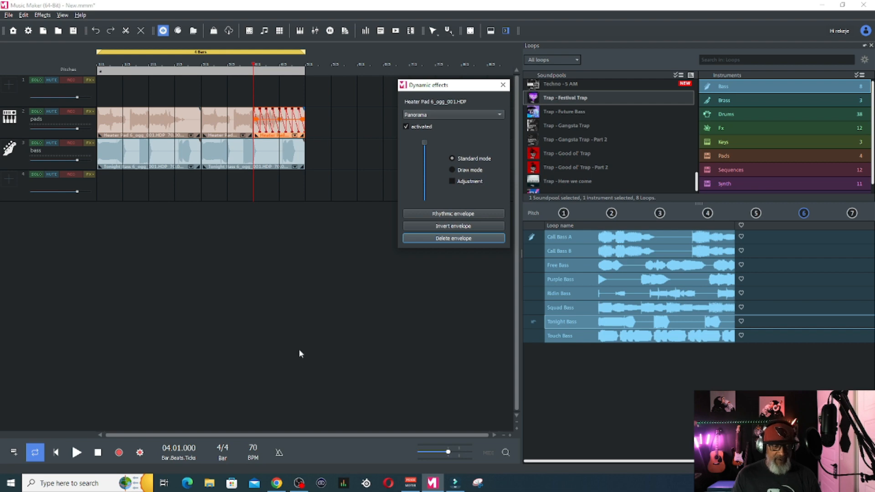
Step: Audition the Panorama envelope from the beginning and pick Warp as the parameter
{"action": "left_click", "coordinate": [77, 452]}
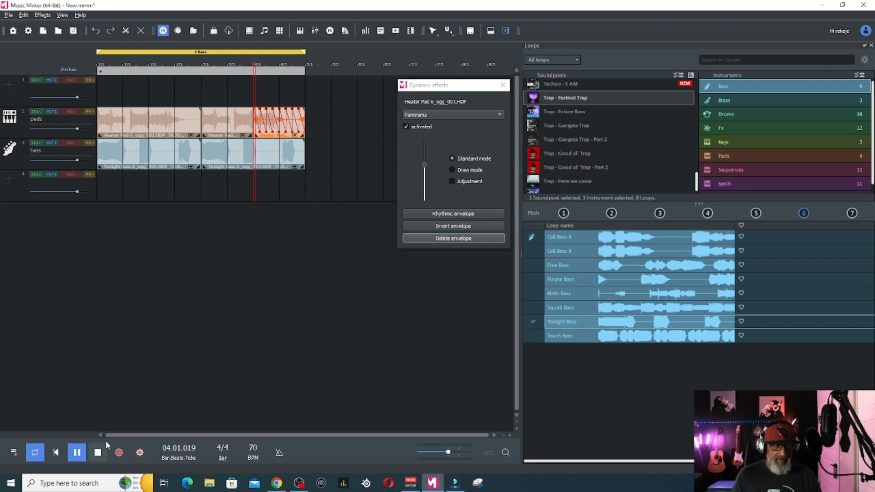
{"action": "left_click", "coordinate": [97, 452]}
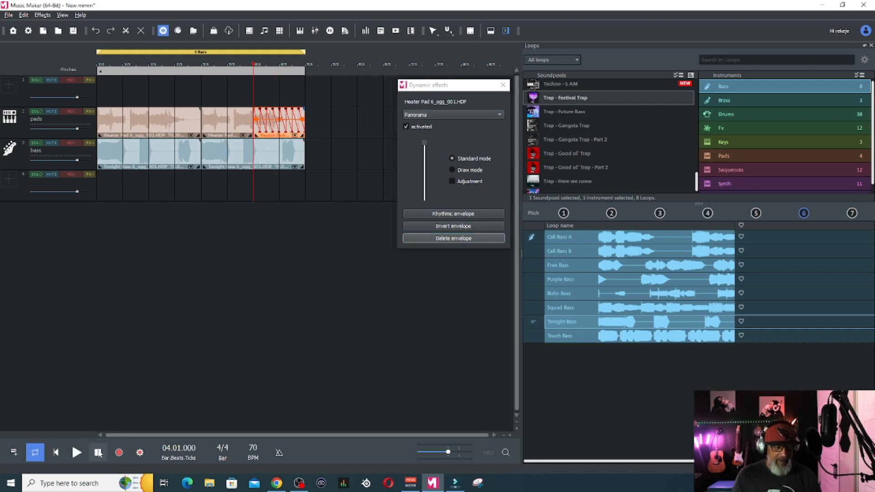
{"action": "left_click", "coordinate": [97, 452]}
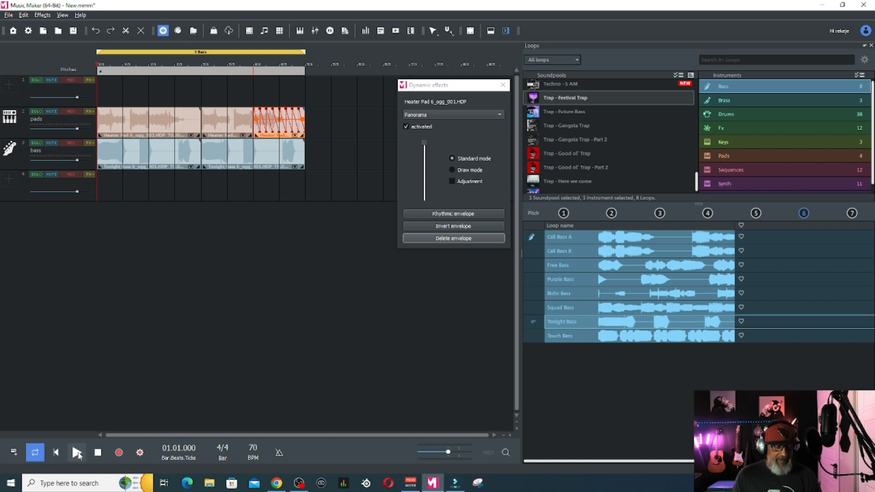
{"action": "left_click", "coordinate": [77, 452]}
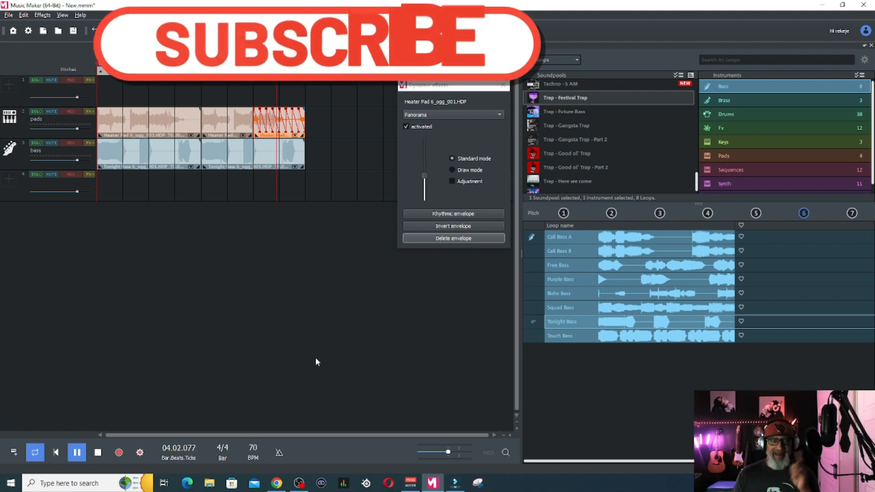
{"action": "left_click", "coordinate": [97, 452]}
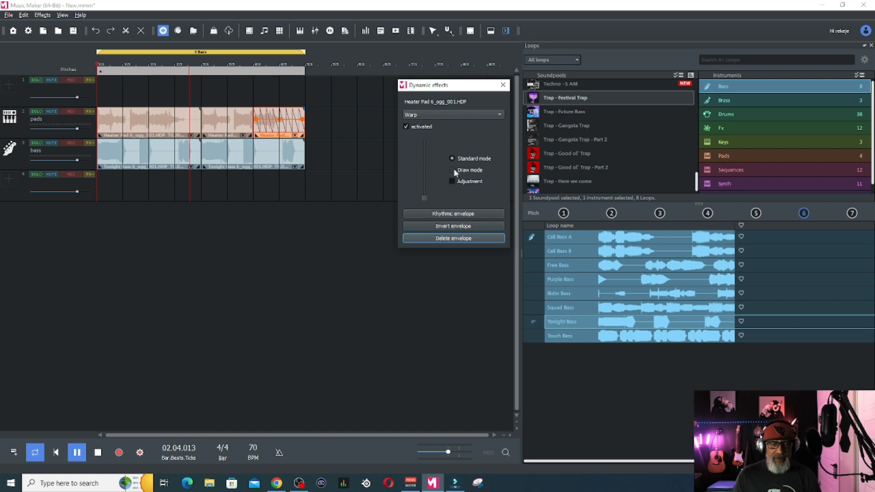
Step: Apply a whole-note decreasing sawtooth Warp envelope, then select FX 1 level
{"action": "left_click", "coordinate": [452, 213]}
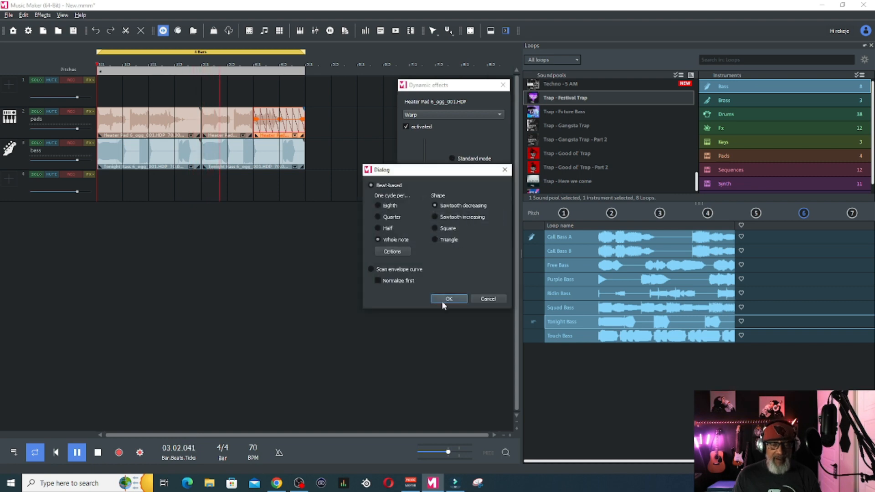
{"action": "left_click", "coordinate": [448, 298]}
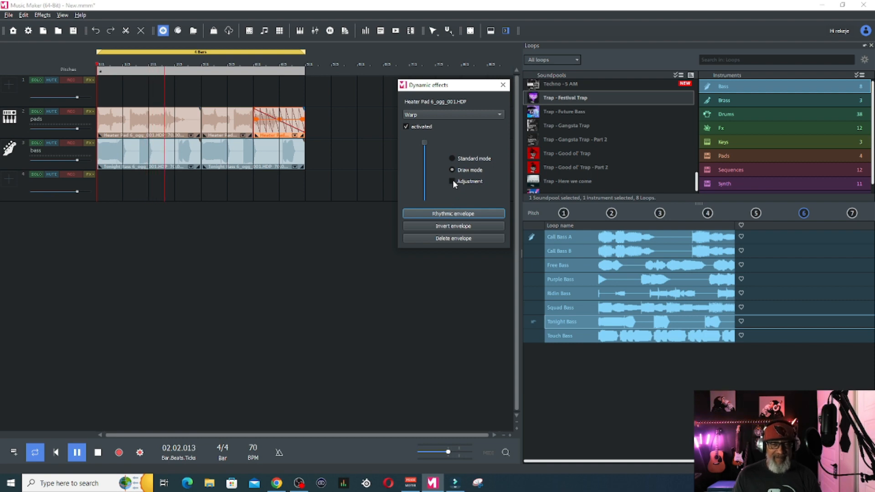
{"action": "left_click", "coordinate": [452, 181]}
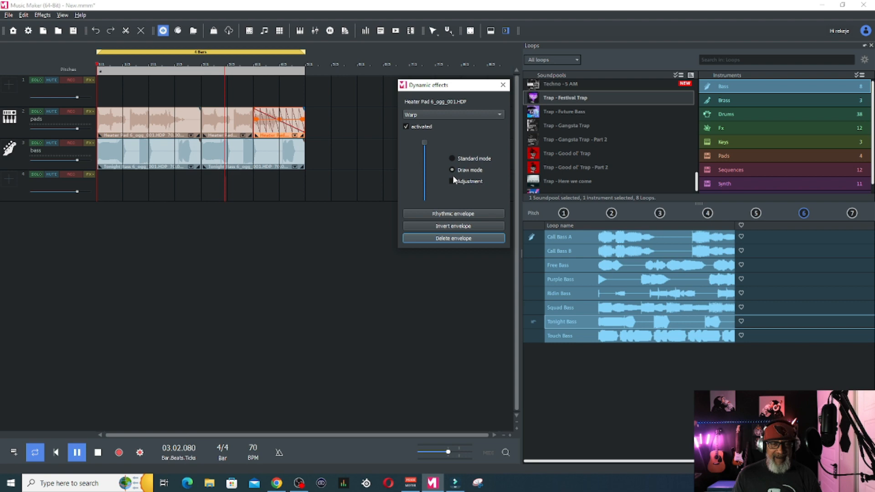
{"action": "left_click", "coordinate": [452, 158]}
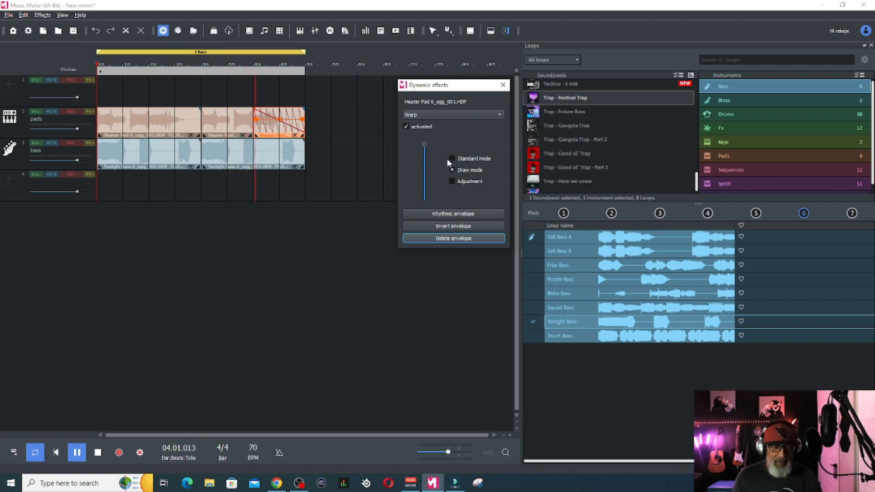
{"action": "left_click", "coordinate": [452, 169]}
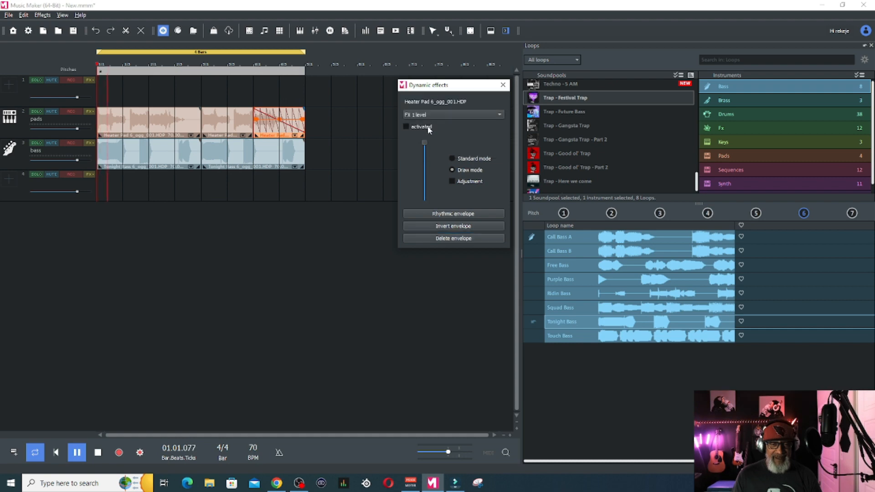
Step: Activate a rhythmic FX 1 level envelope and close Dynamic effects
{"action": "left_click", "coordinate": [406, 127]}
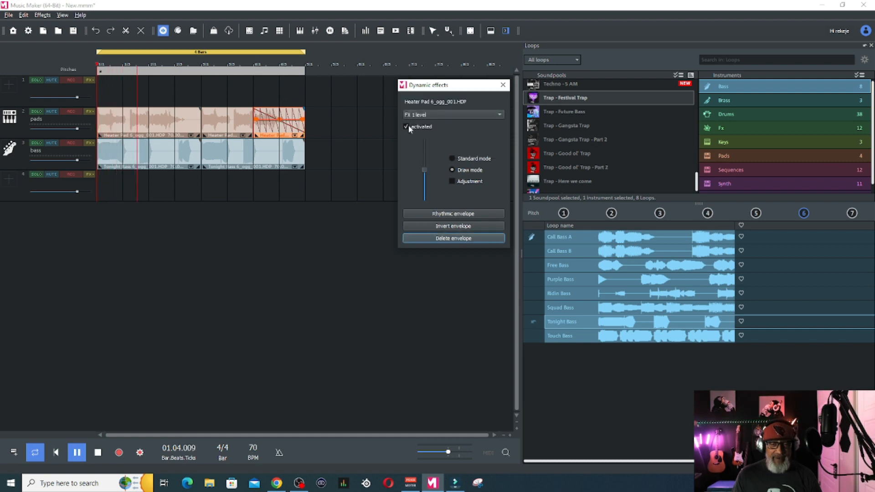
{"action": "left_click", "coordinate": [453, 213]}
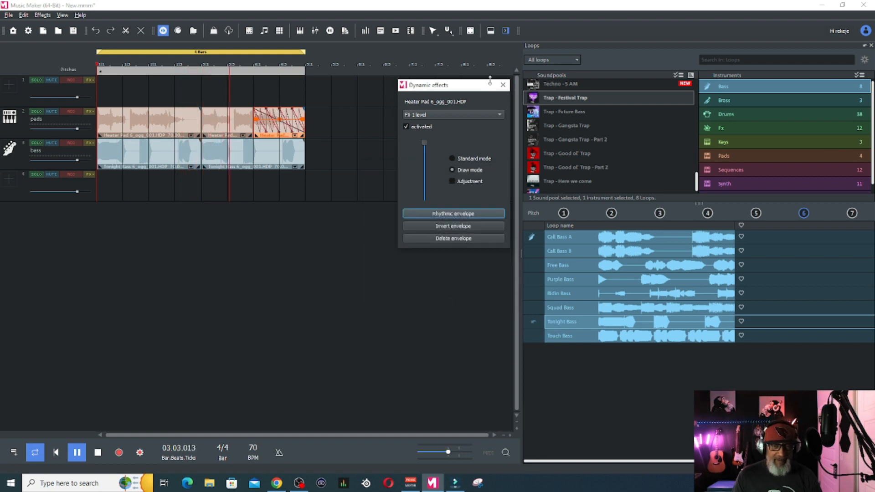
{"action": "left_click", "coordinate": [502, 84]}
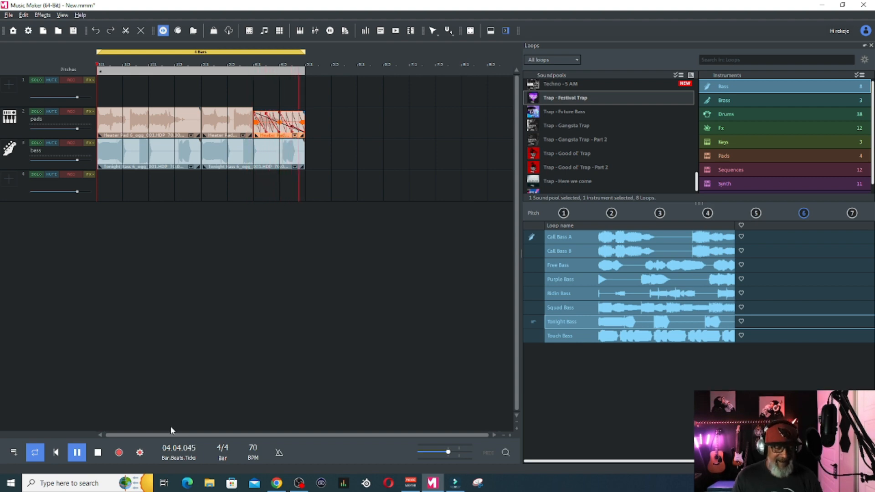
{"action": "right_click", "coordinate": [296, 120]}
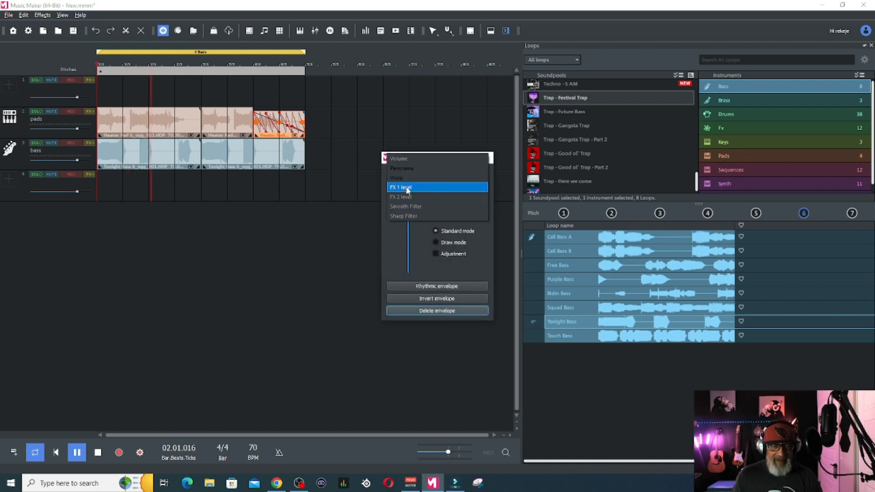
Step: Activate a rhythmic FX 2 level envelope, close Dynamic effects and stop playback
{"action": "left_click", "coordinate": [401, 196]}
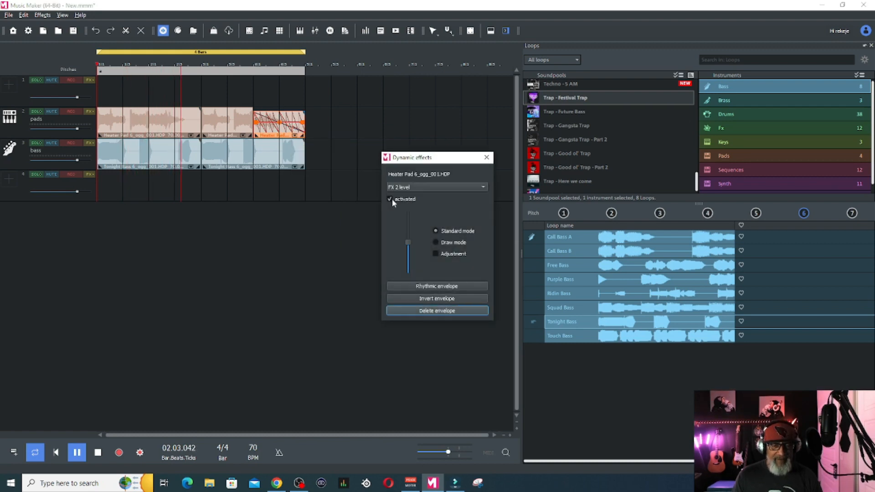
{"action": "left_click", "coordinate": [435, 242]}
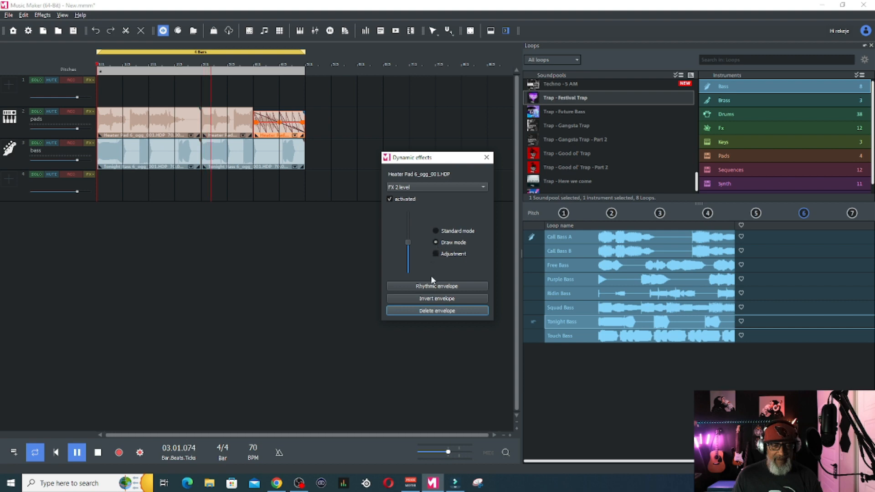
{"action": "left_click", "coordinate": [437, 286]}
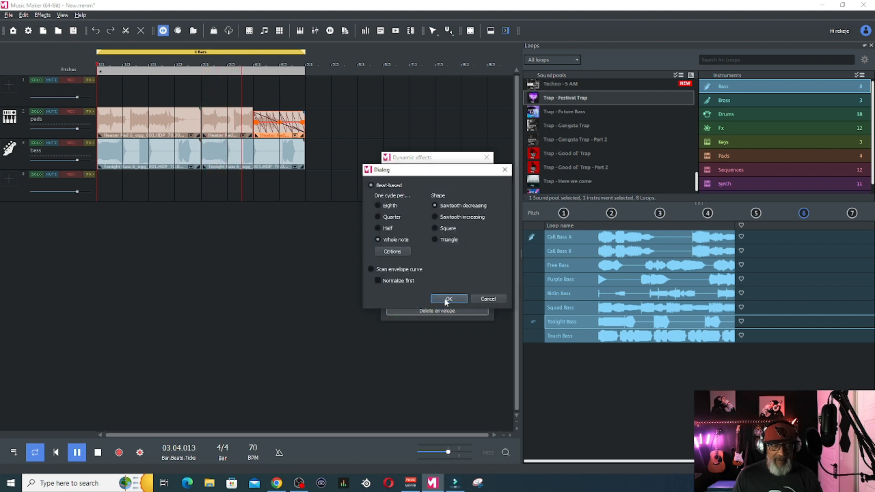
{"action": "left_click", "coordinate": [448, 298]}
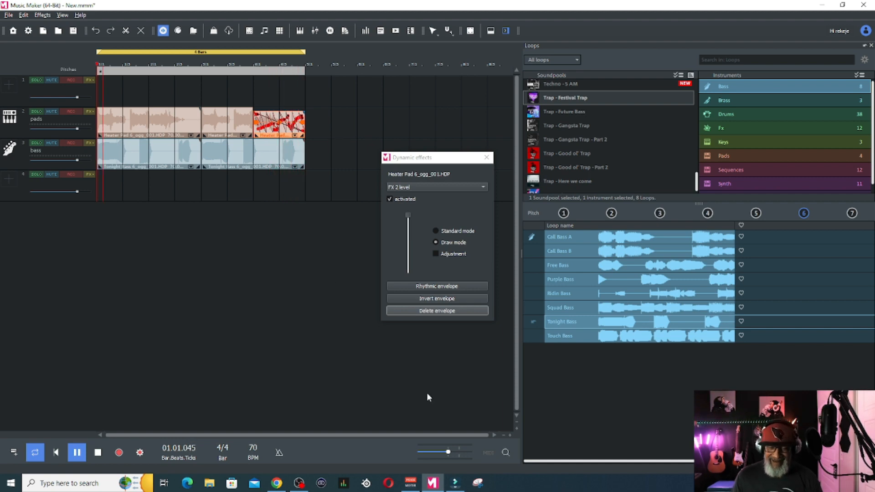
{"action": "left_click", "coordinate": [486, 158]}
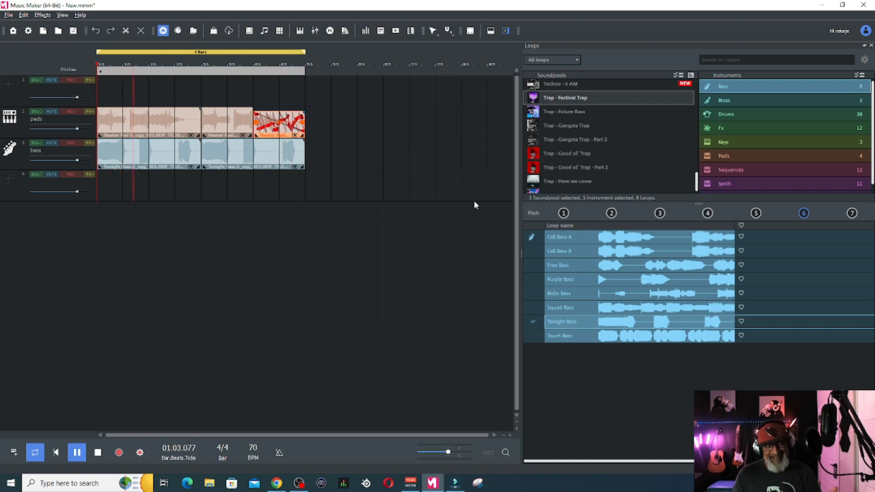
{"action": "left_click", "coordinate": [77, 452]}
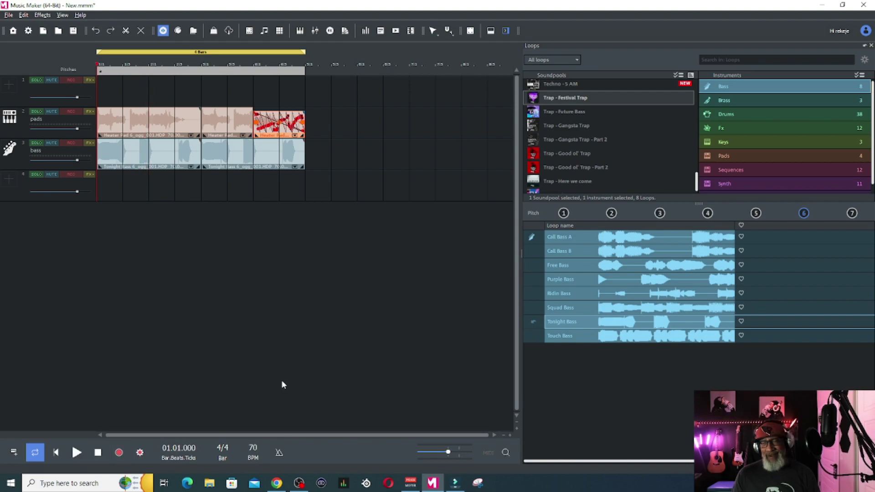